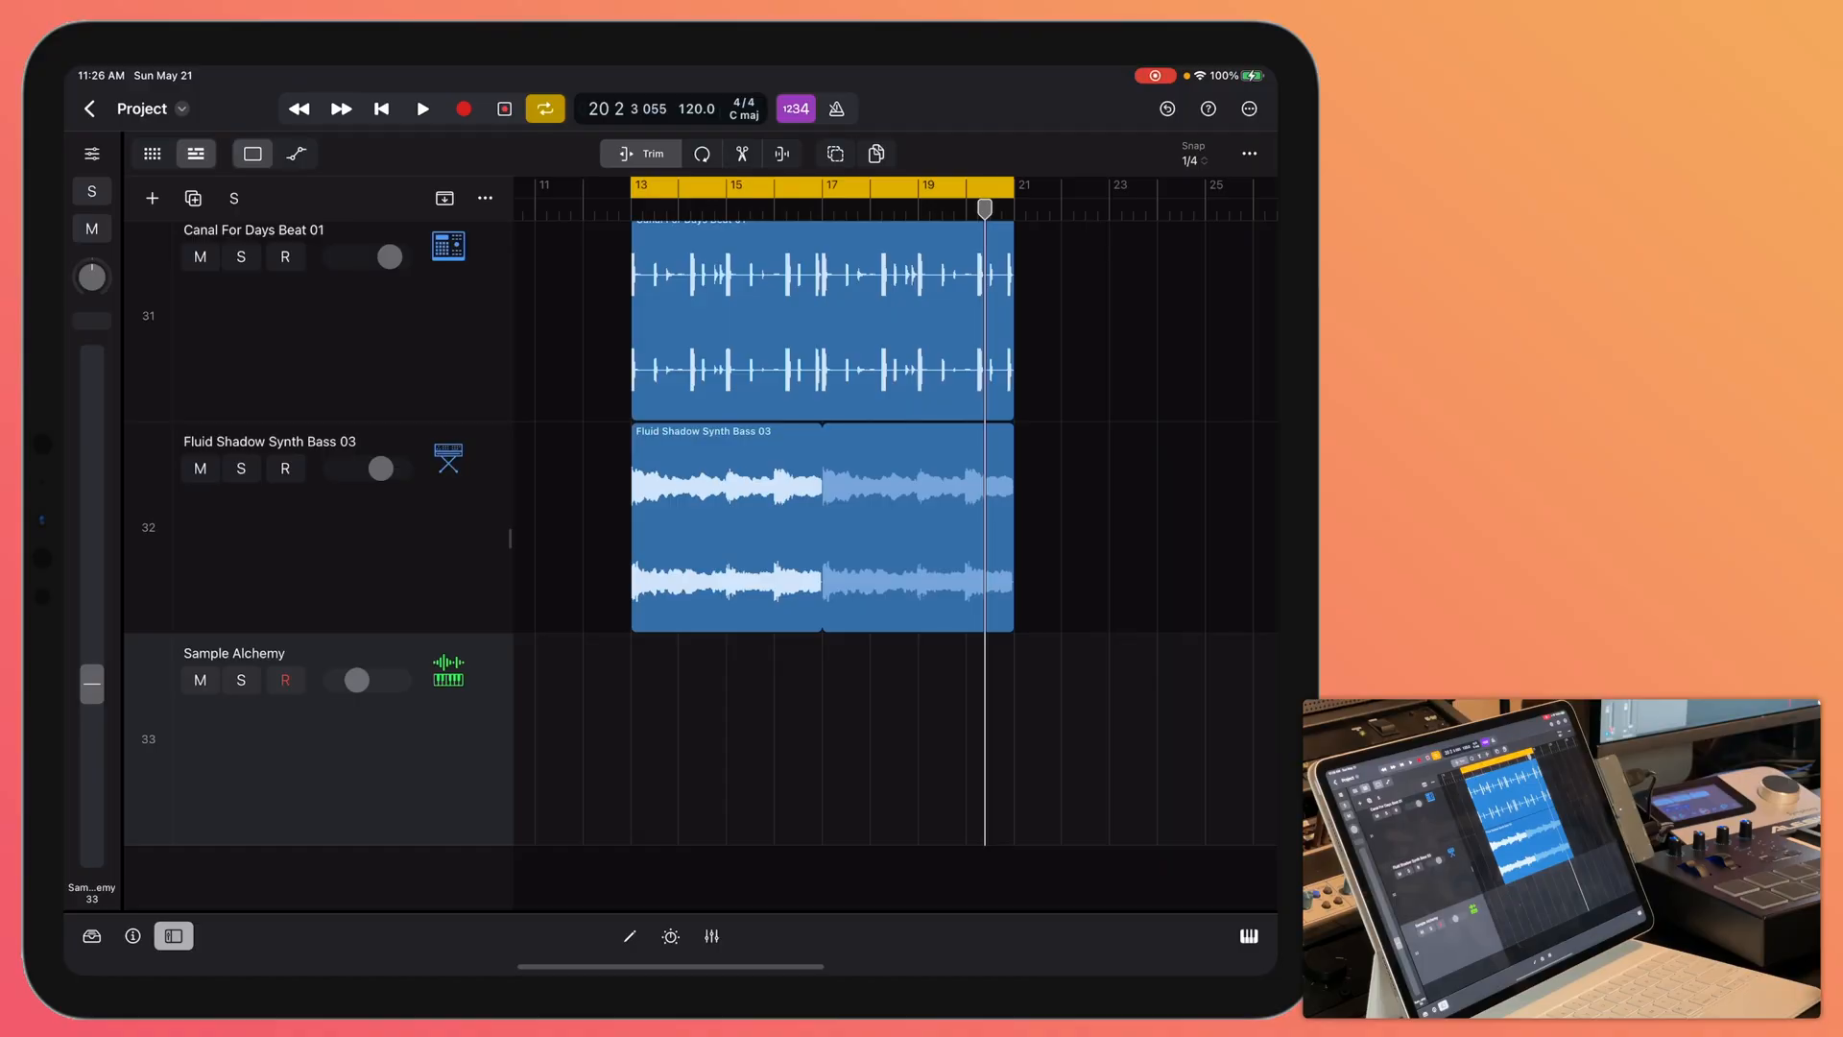
- Record-enable the Sample Alchemy track with its R button
{"action": "left_click", "coordinate": [284, 679]}
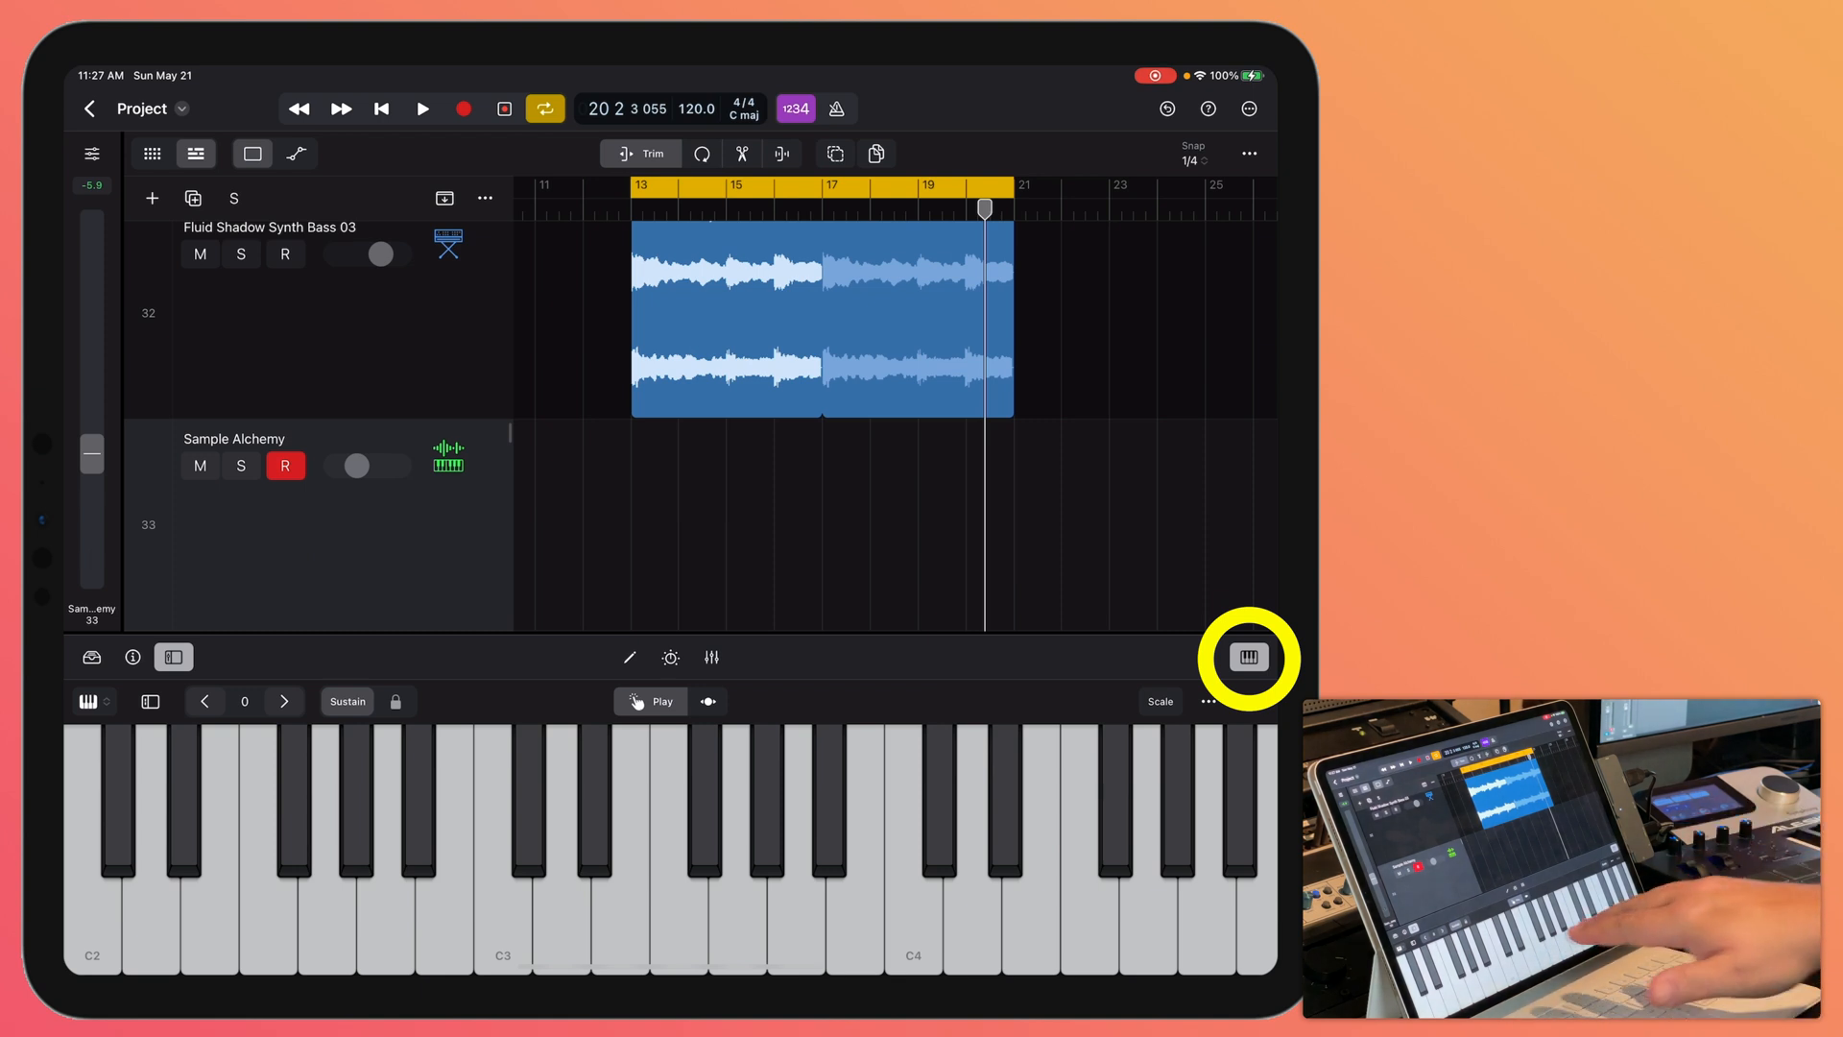
{"action": "left_click", "coordinate": [1160, 701]}
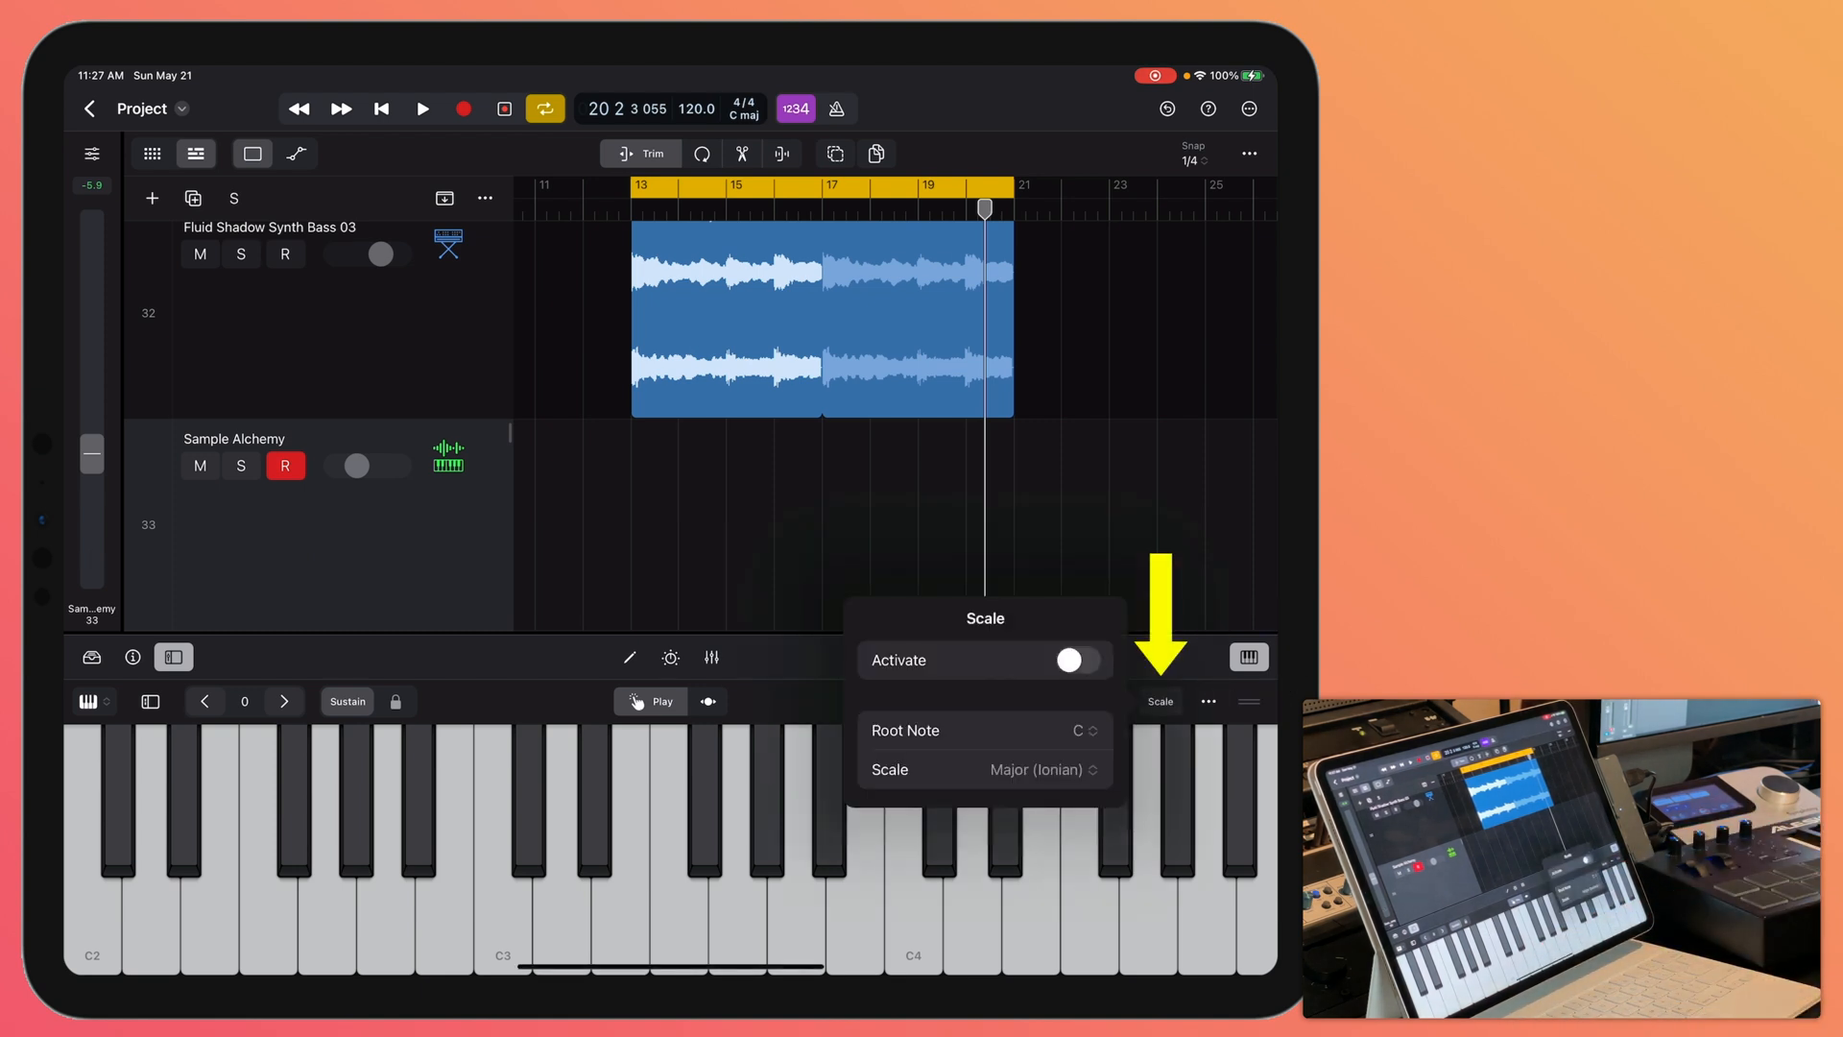
{"action": "left_click", "coordinate": [1077, 661]}
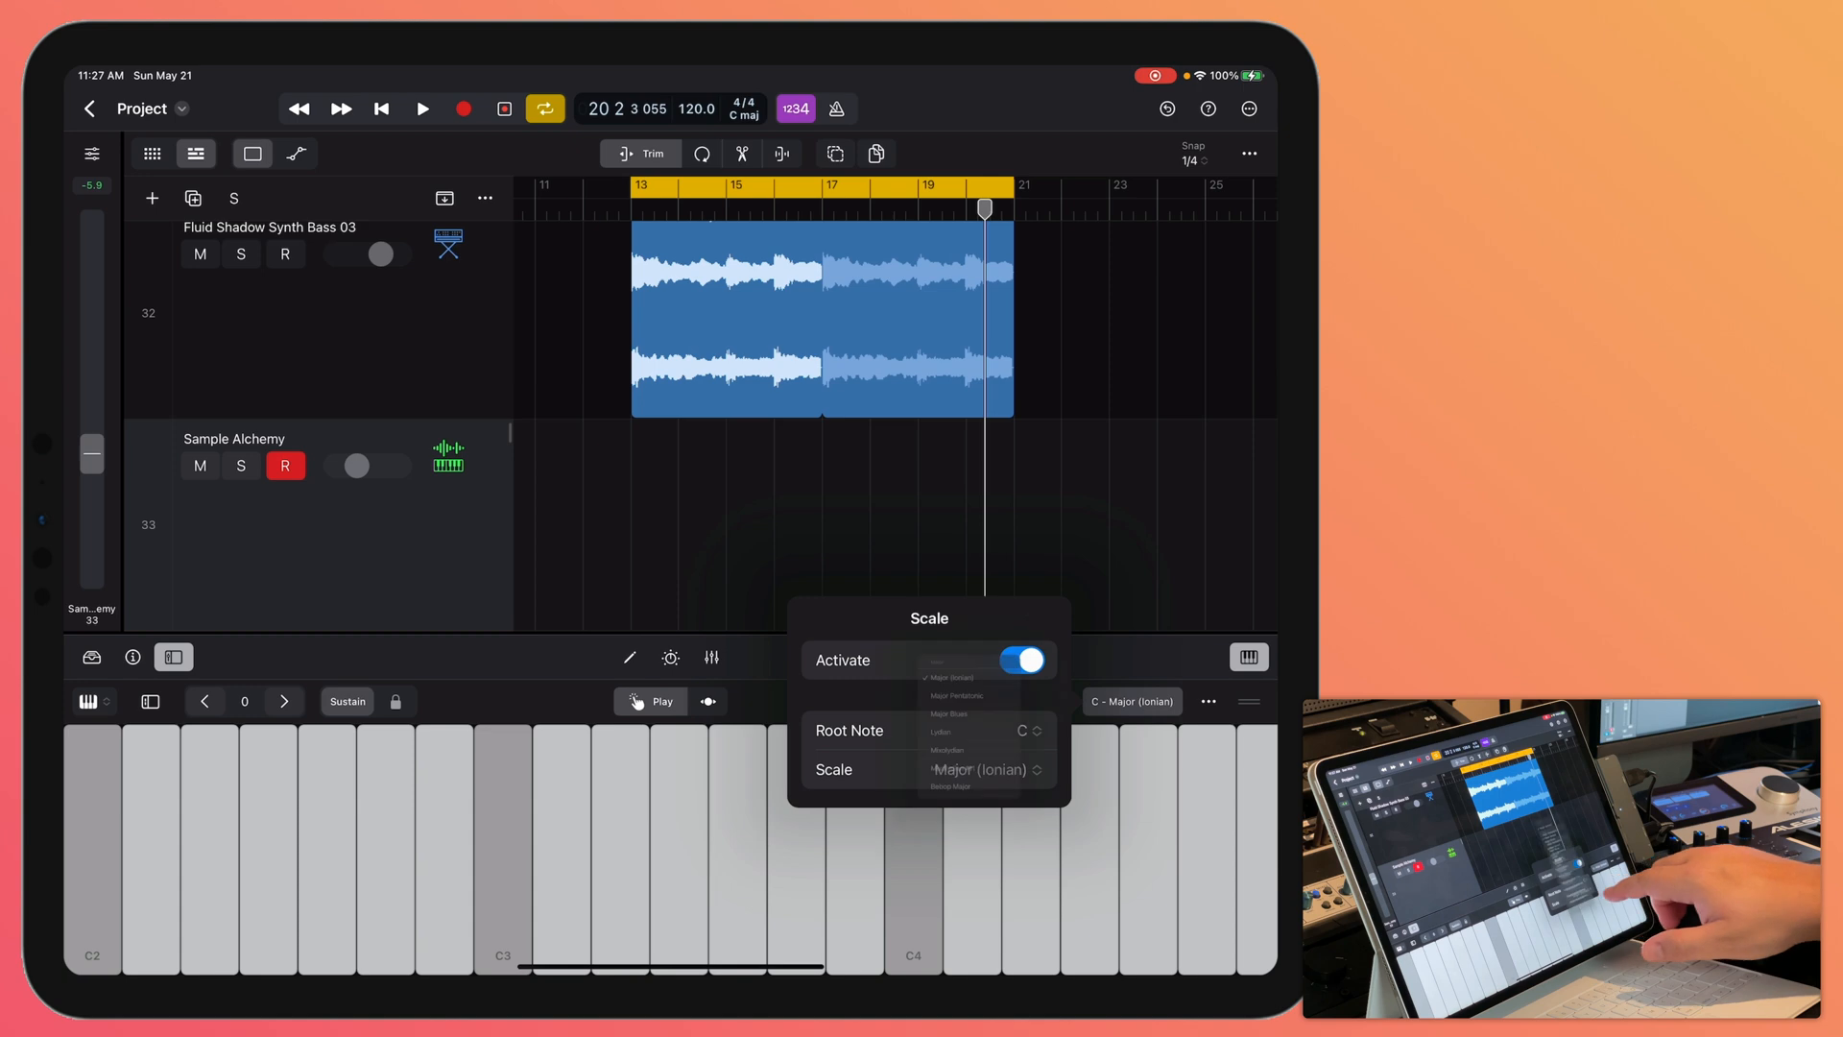
{"action": "left_click", "coordinate": [979, 768]}
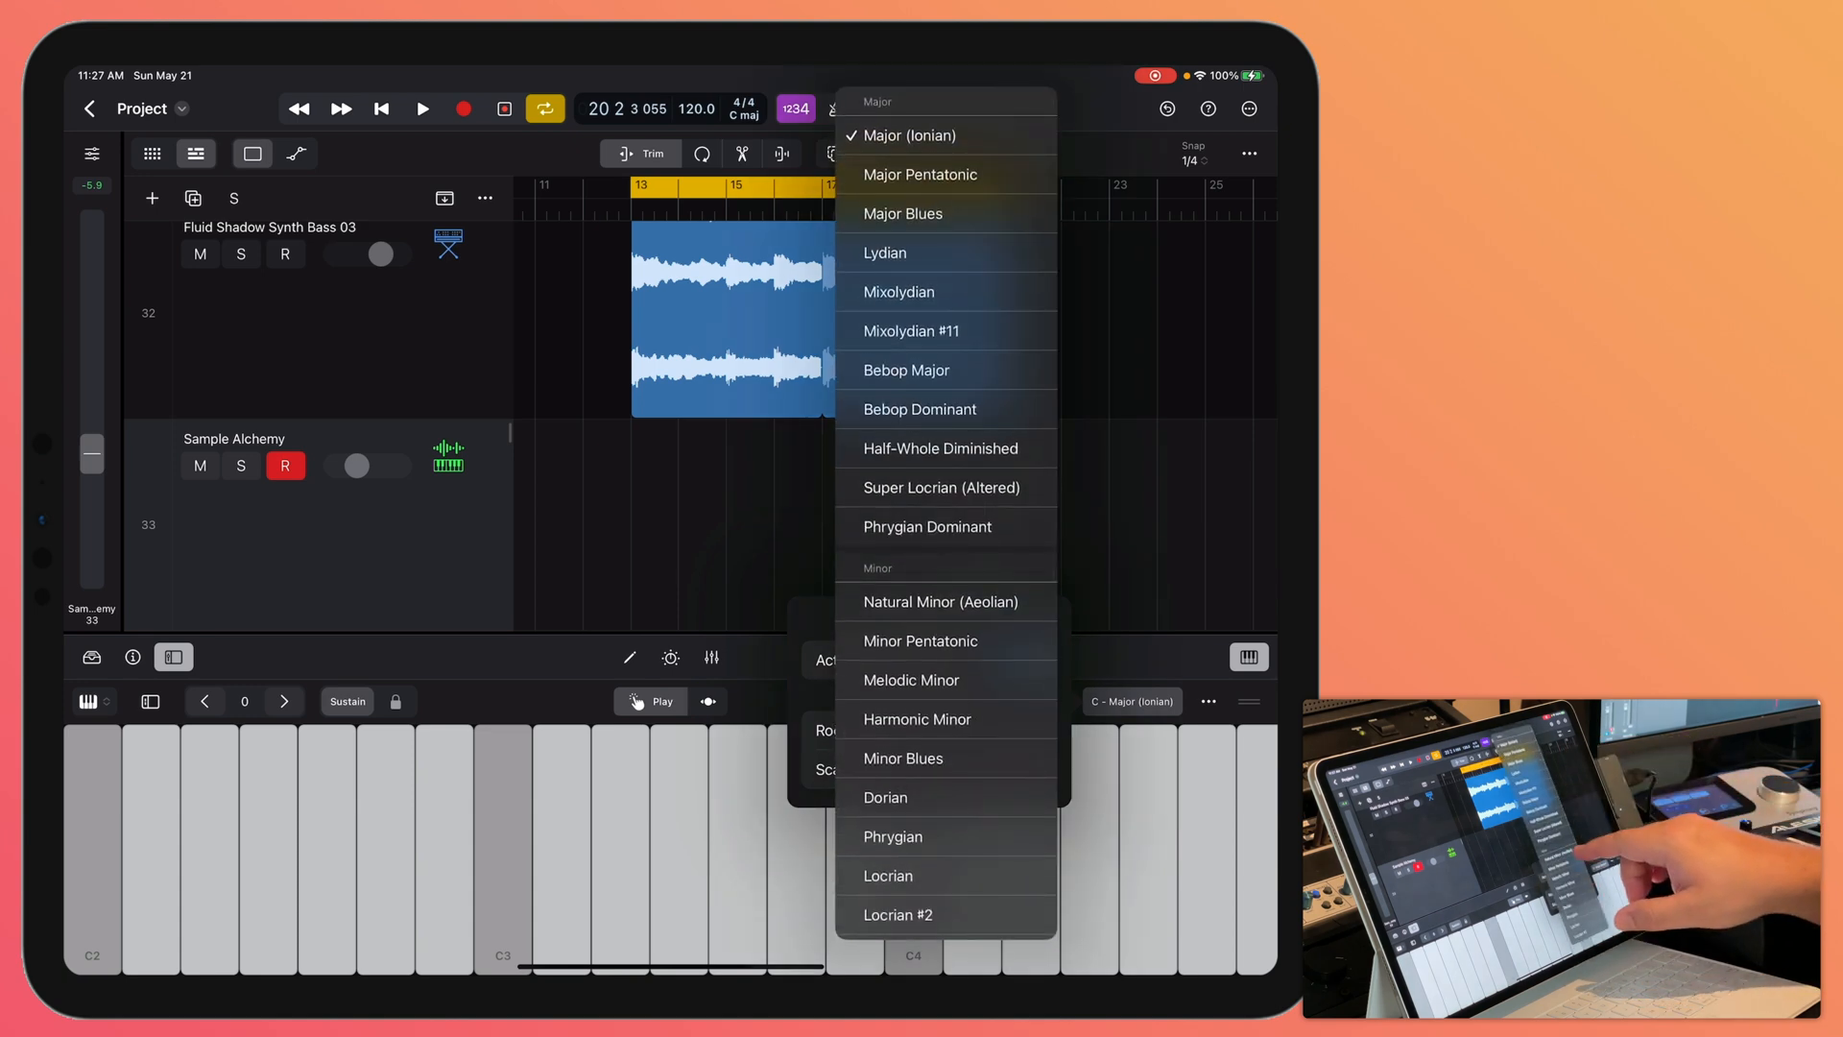
{"action": "left_click", "coordinate": [941, 601]}
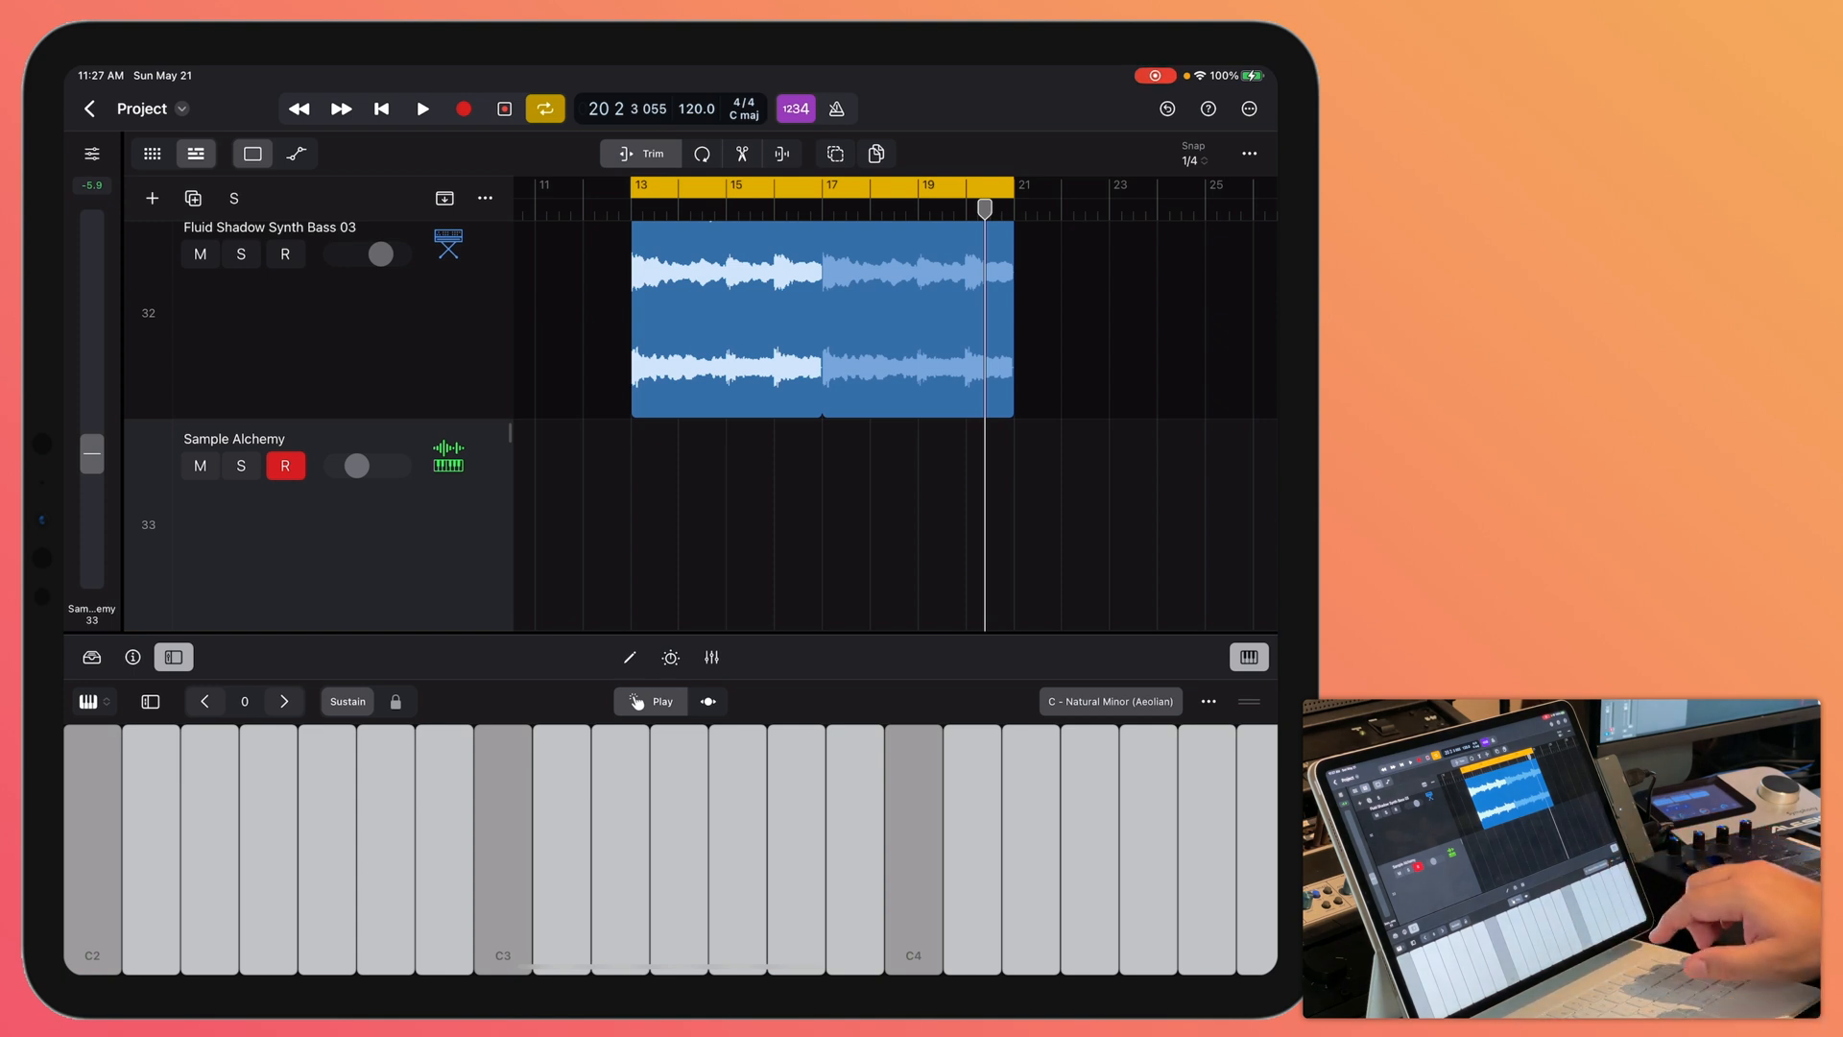
{"action": "left_click", "coordinate": [1110, 701]}
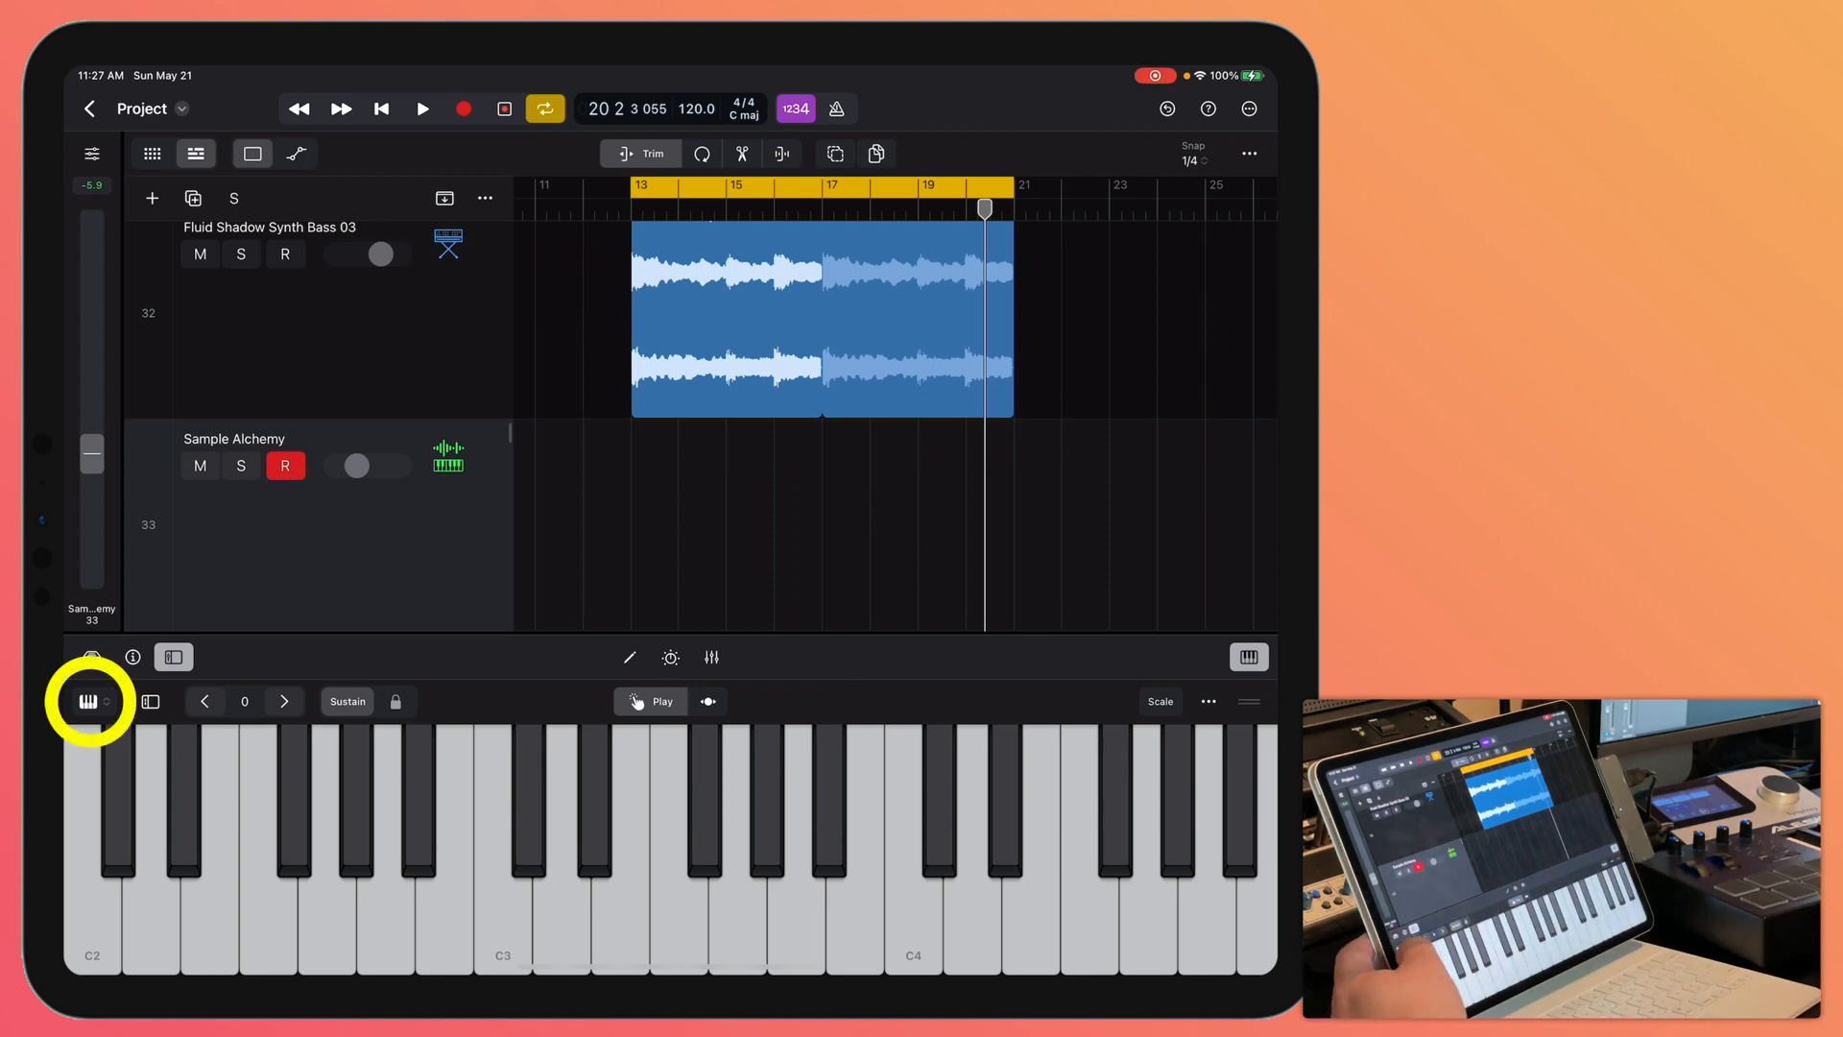
- Try the Drum Pads and Fretboard play surfaces, then settle on Chord Strips
{"action": "left_click", "coordinate": [89, 699]}
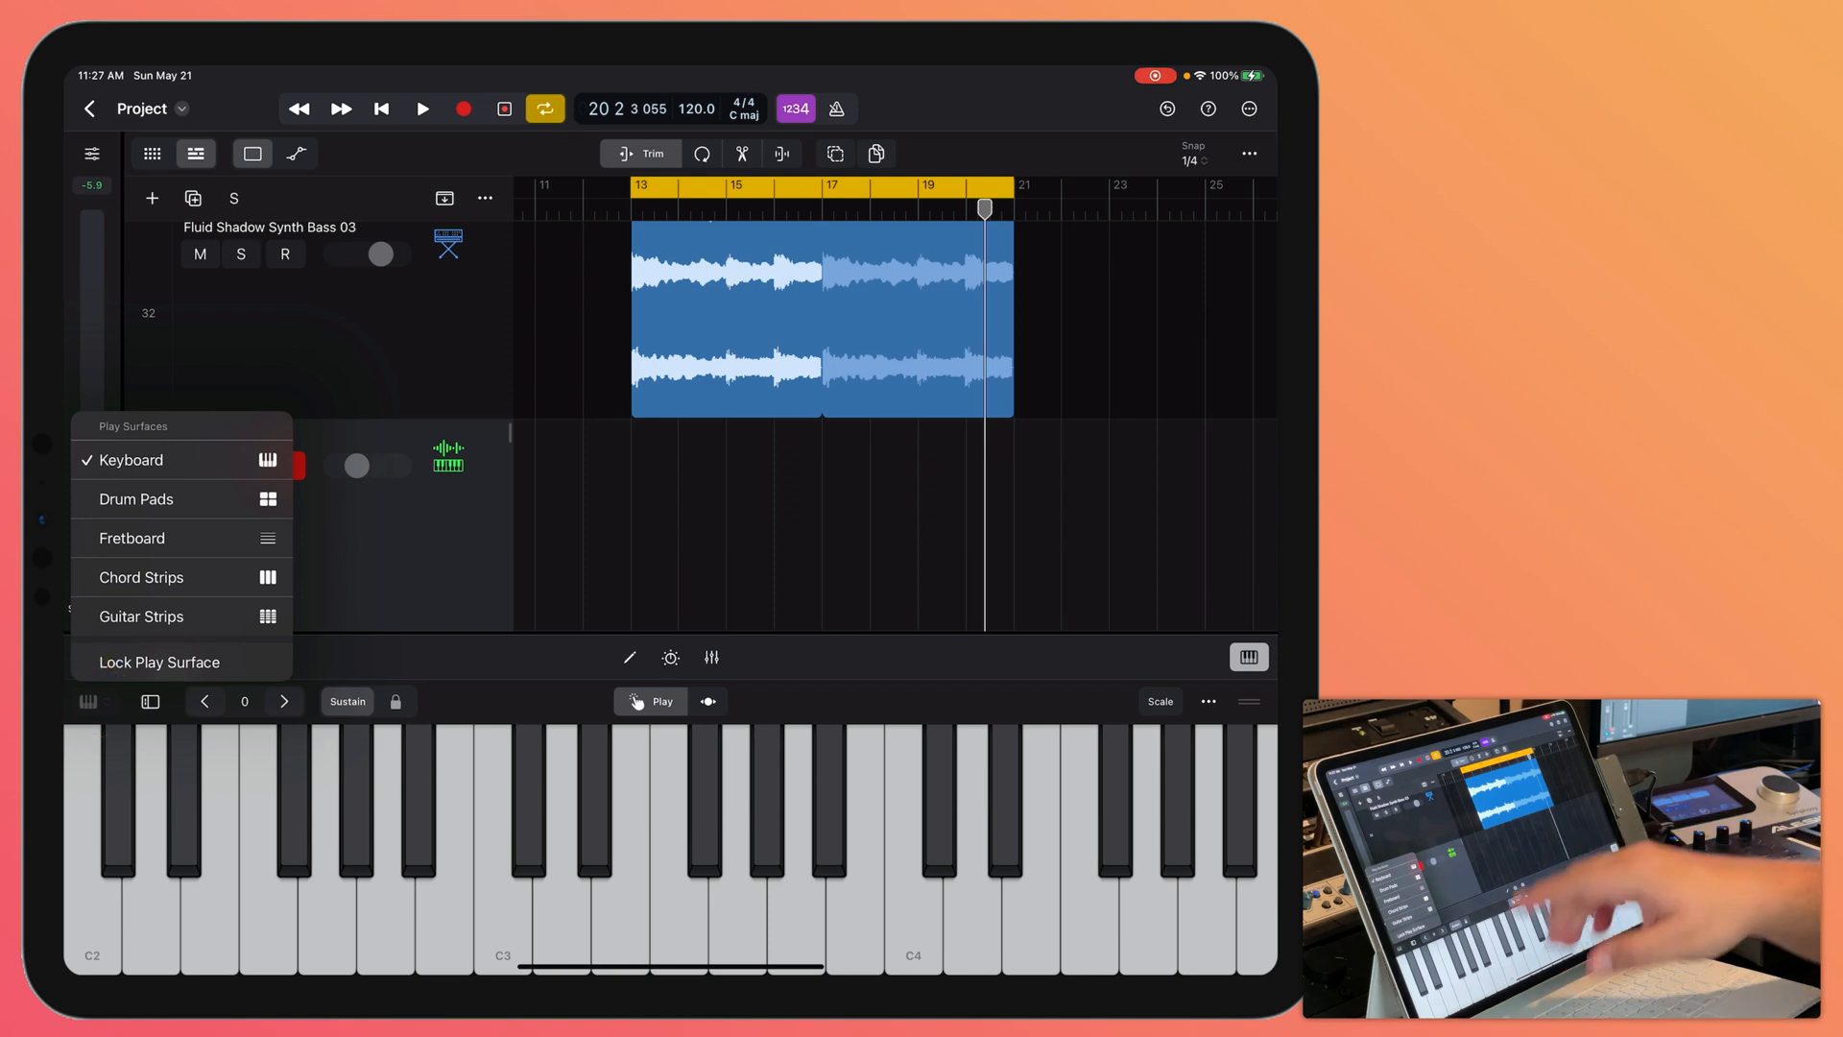
{"action": "left_click", "coordinate": [136, 499]}
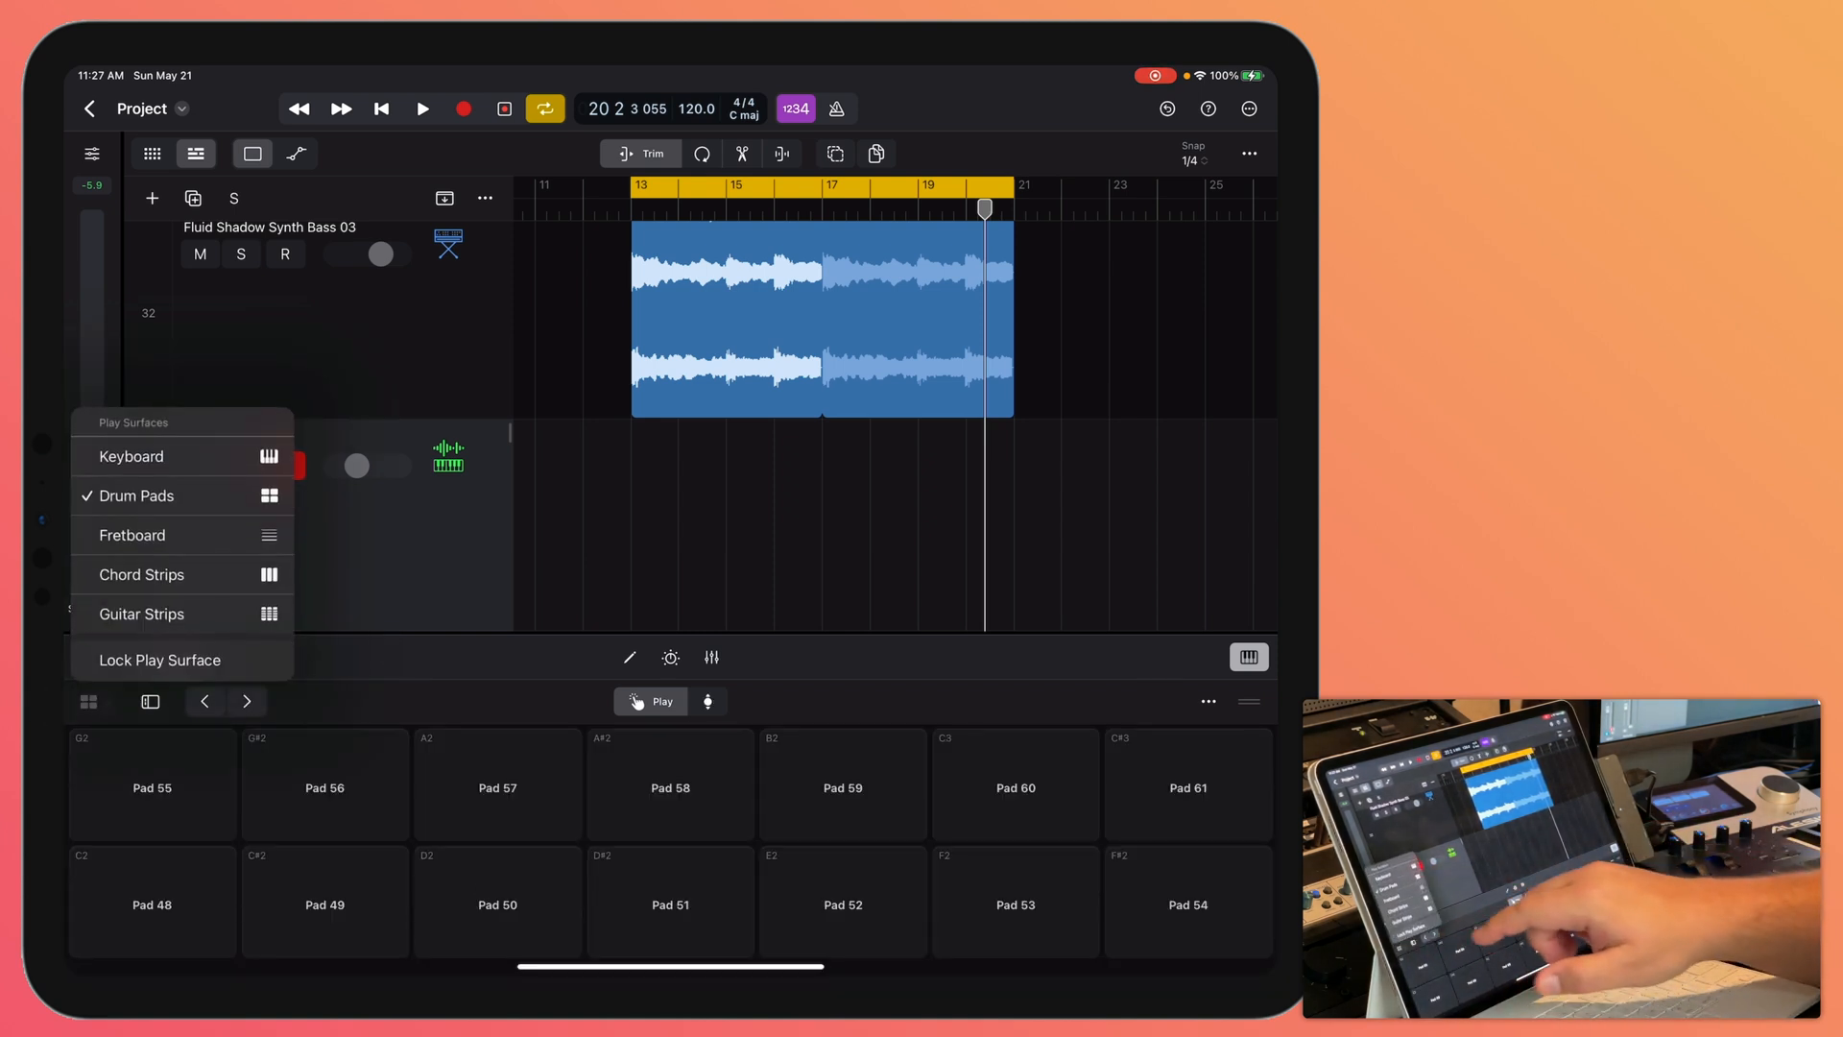
{"action": "left_click", "coordinate": [133, 534]}
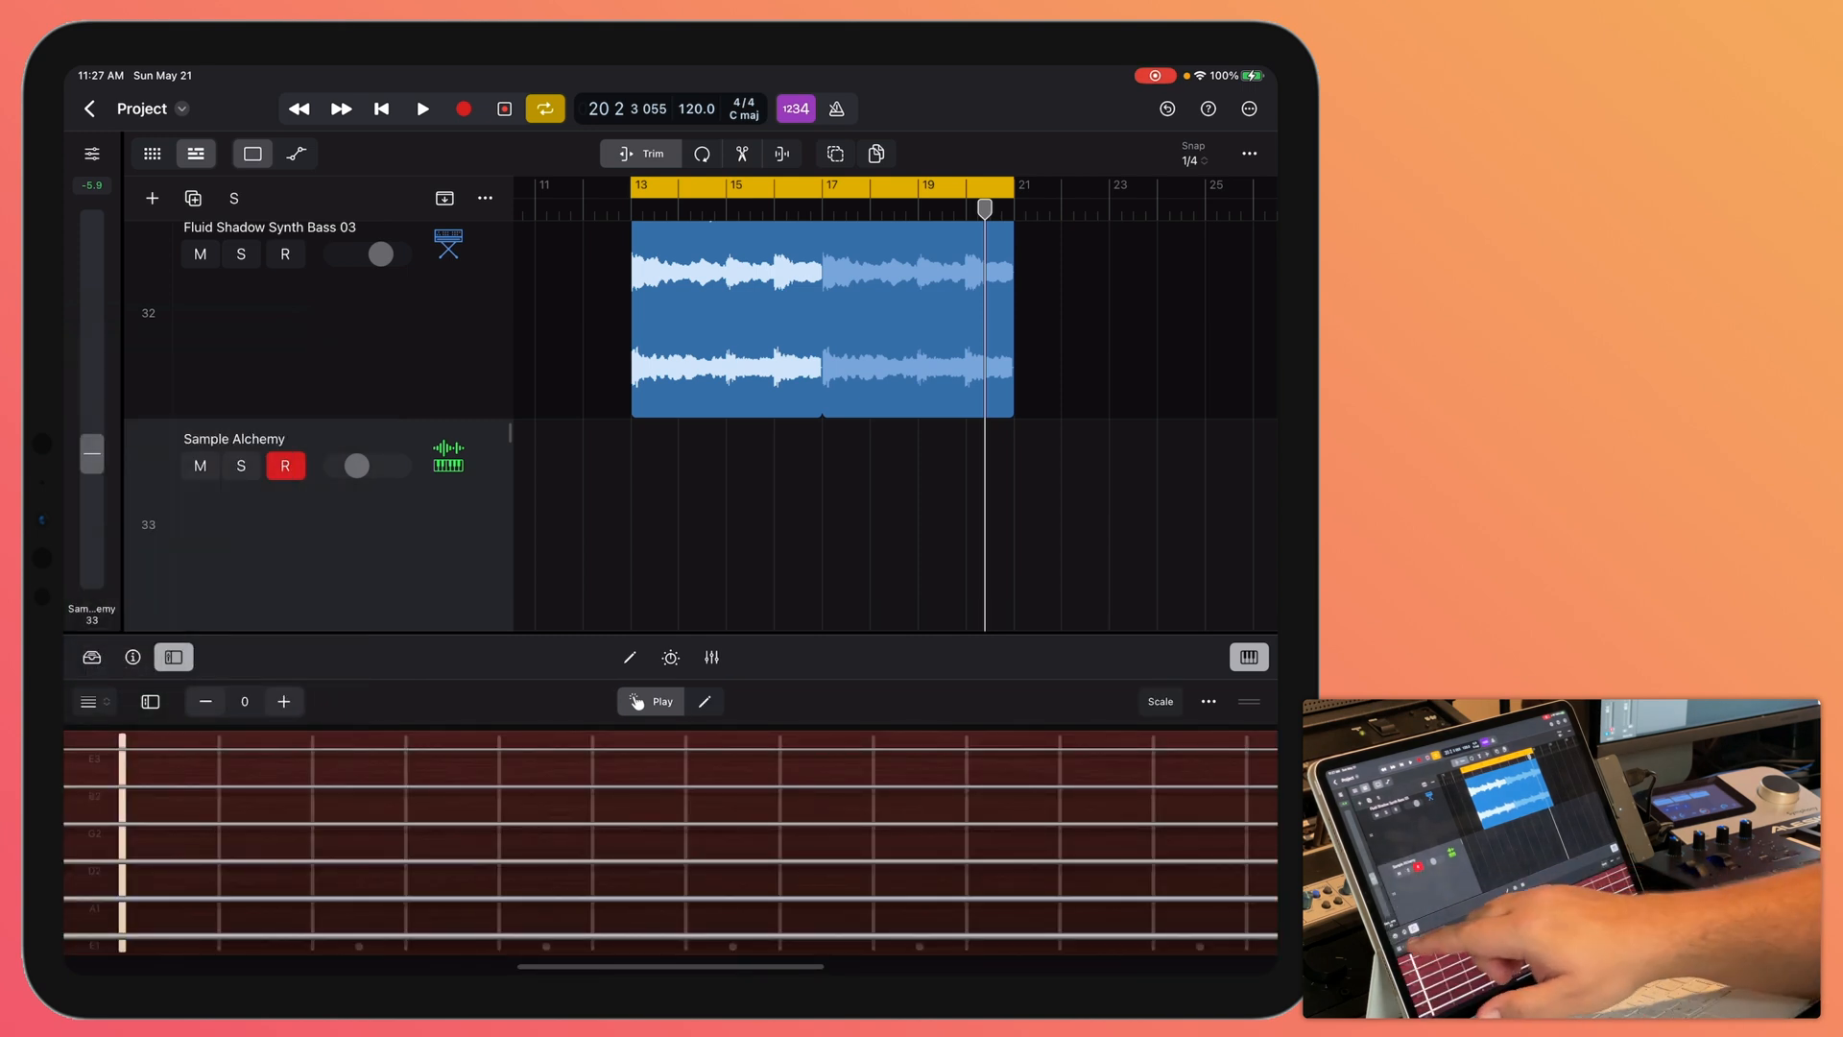
{"action": "left_click", "coordinate": [89, 703]}
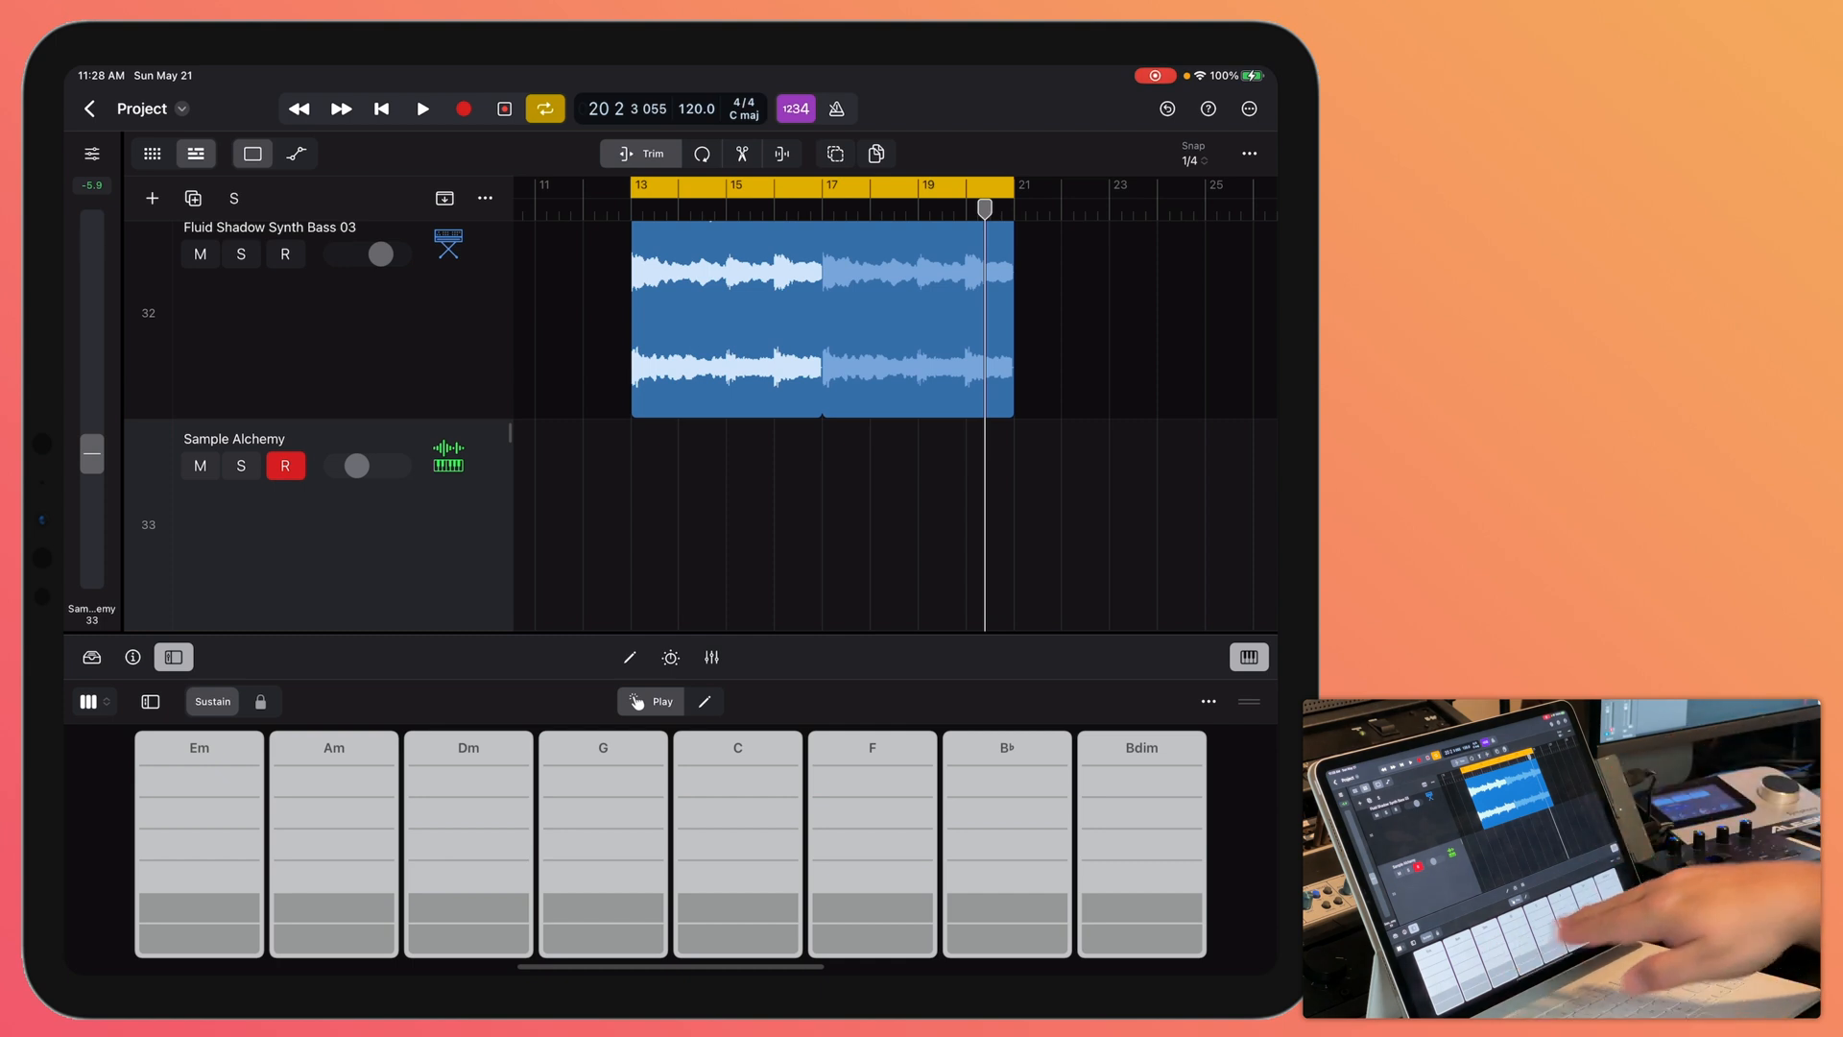
- Set the project key signature to C minor in the signature settings
{"action": "left_click", "coordinate": [745, 110]}
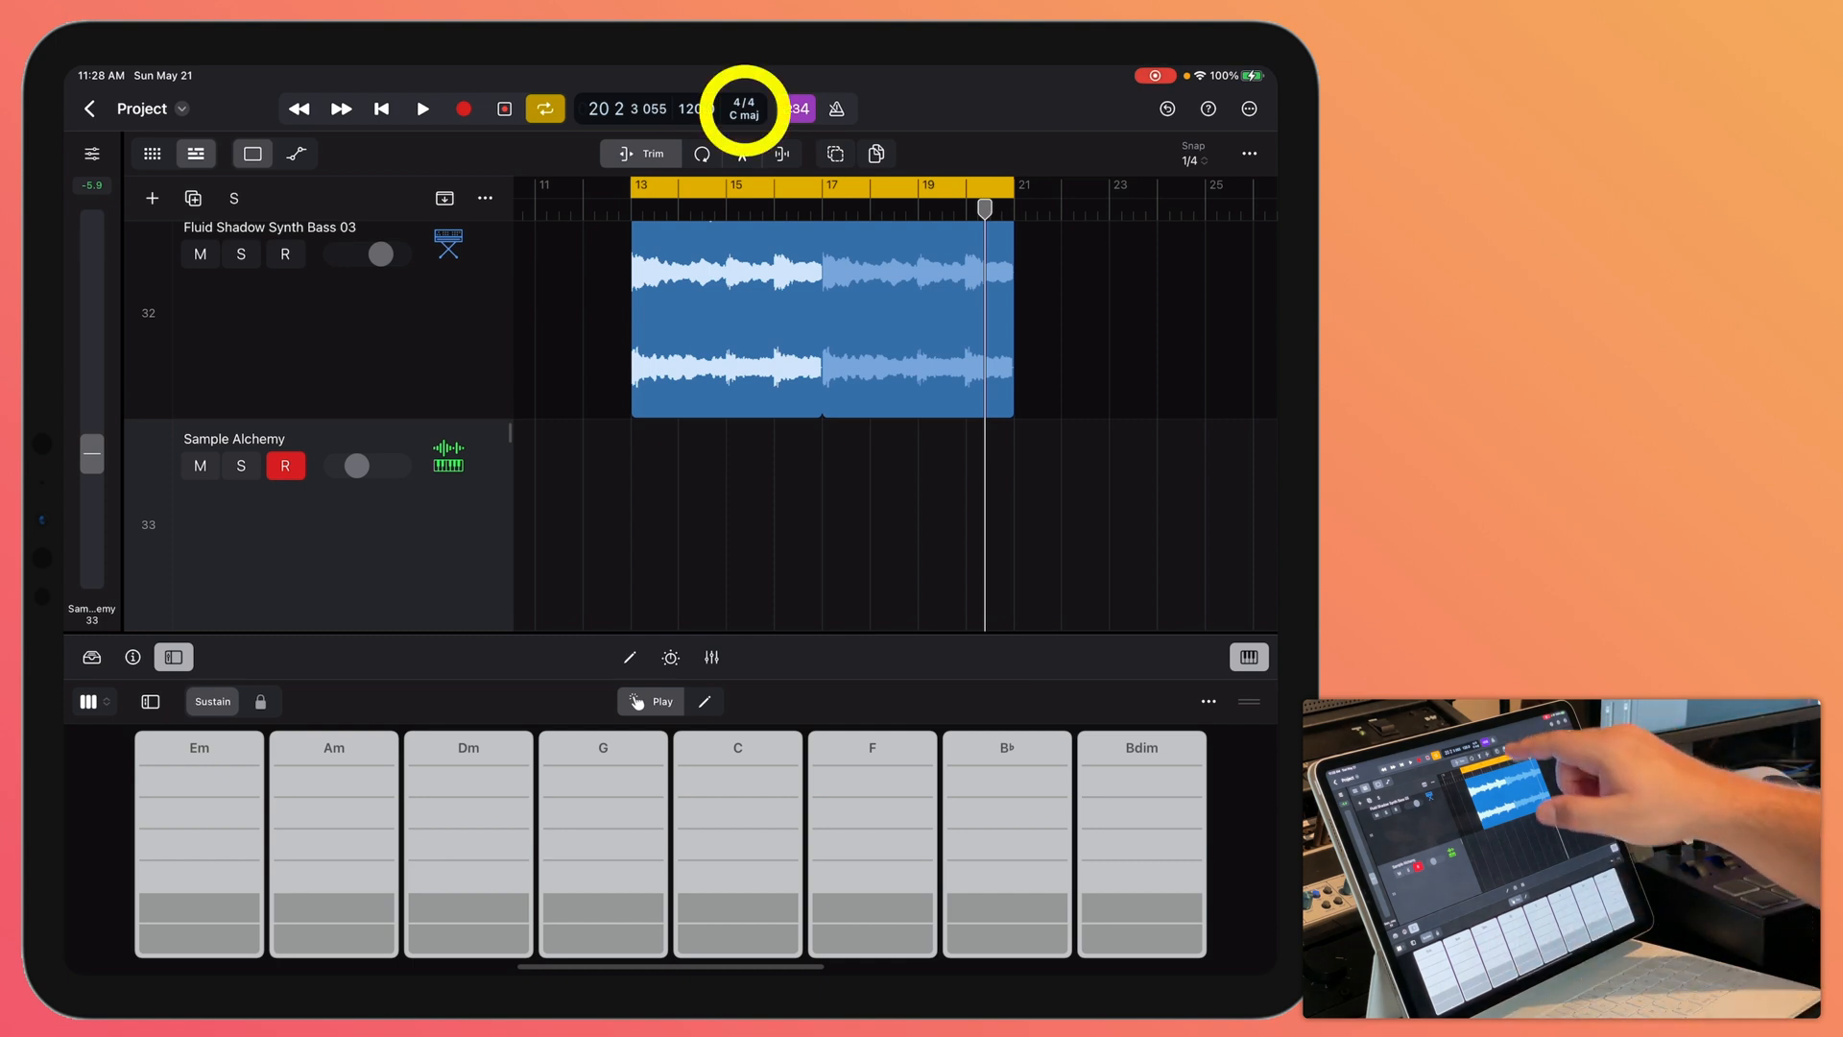
{"action": "left_click", "coordinate": [745, 107]}
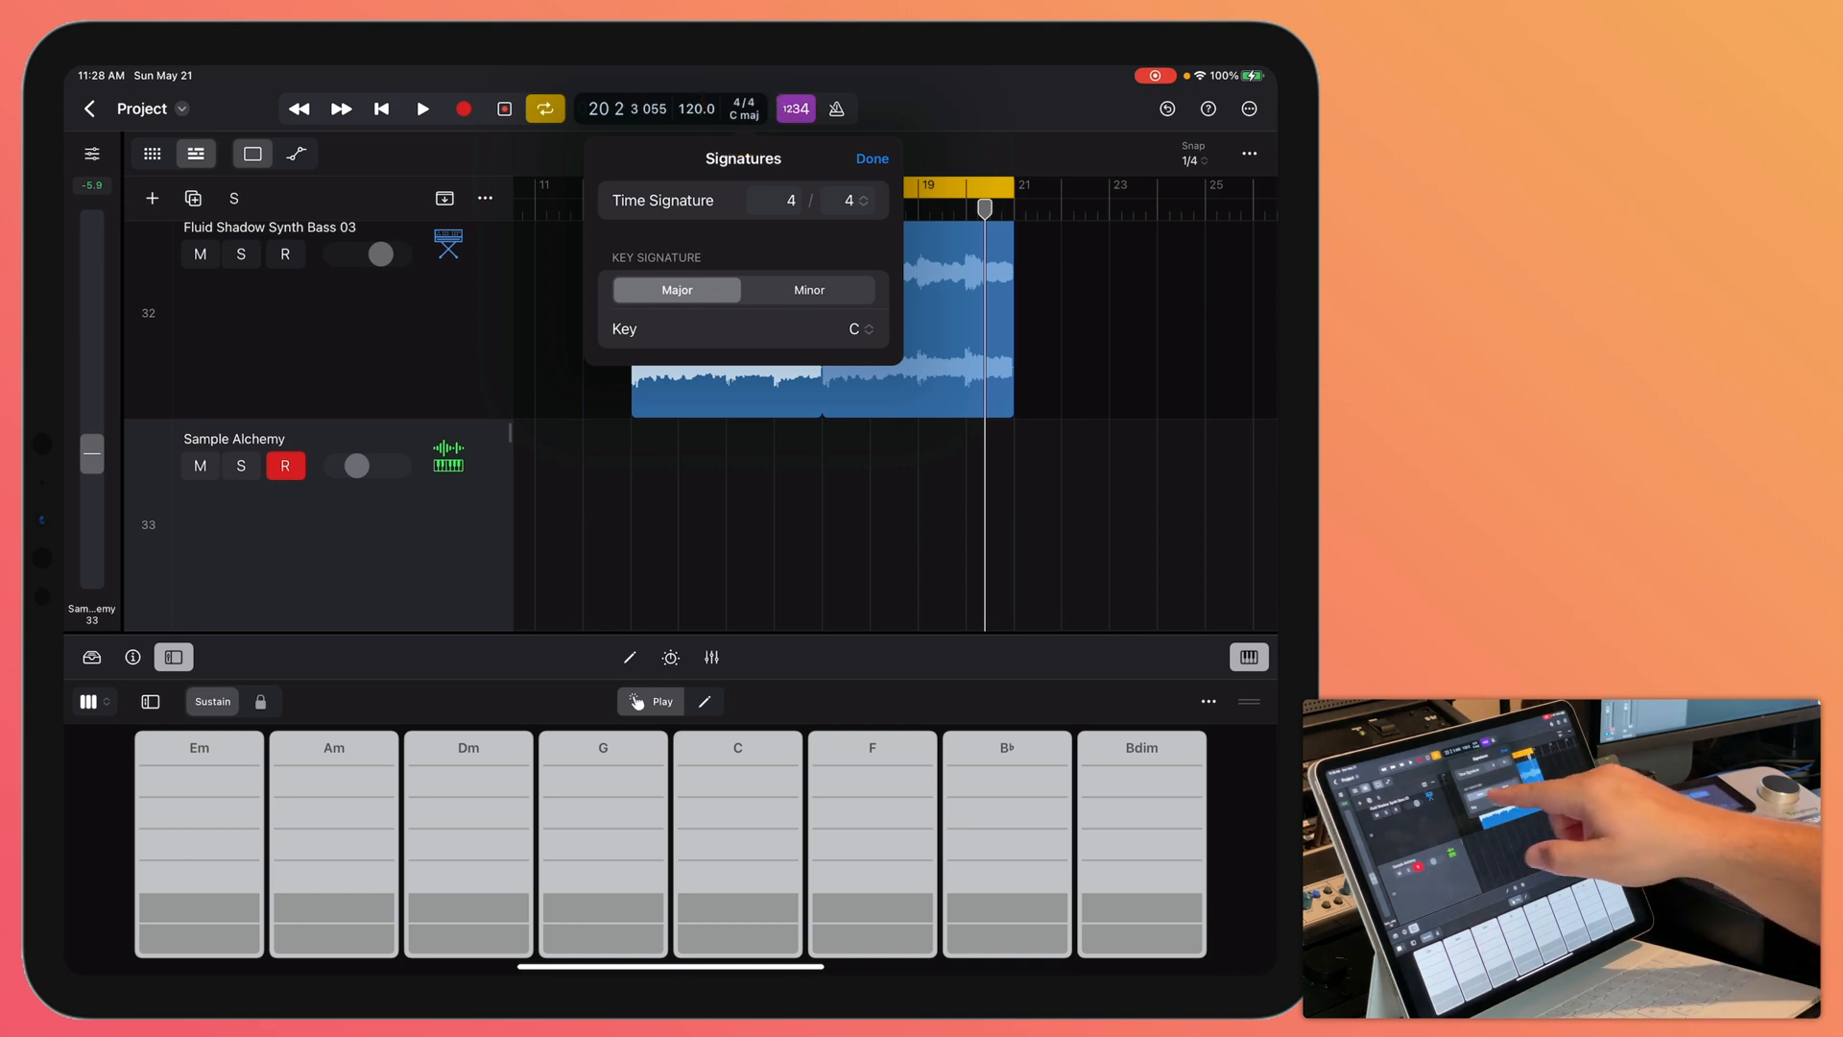
{"action": "left_click", "coordinate": [808, 288]}
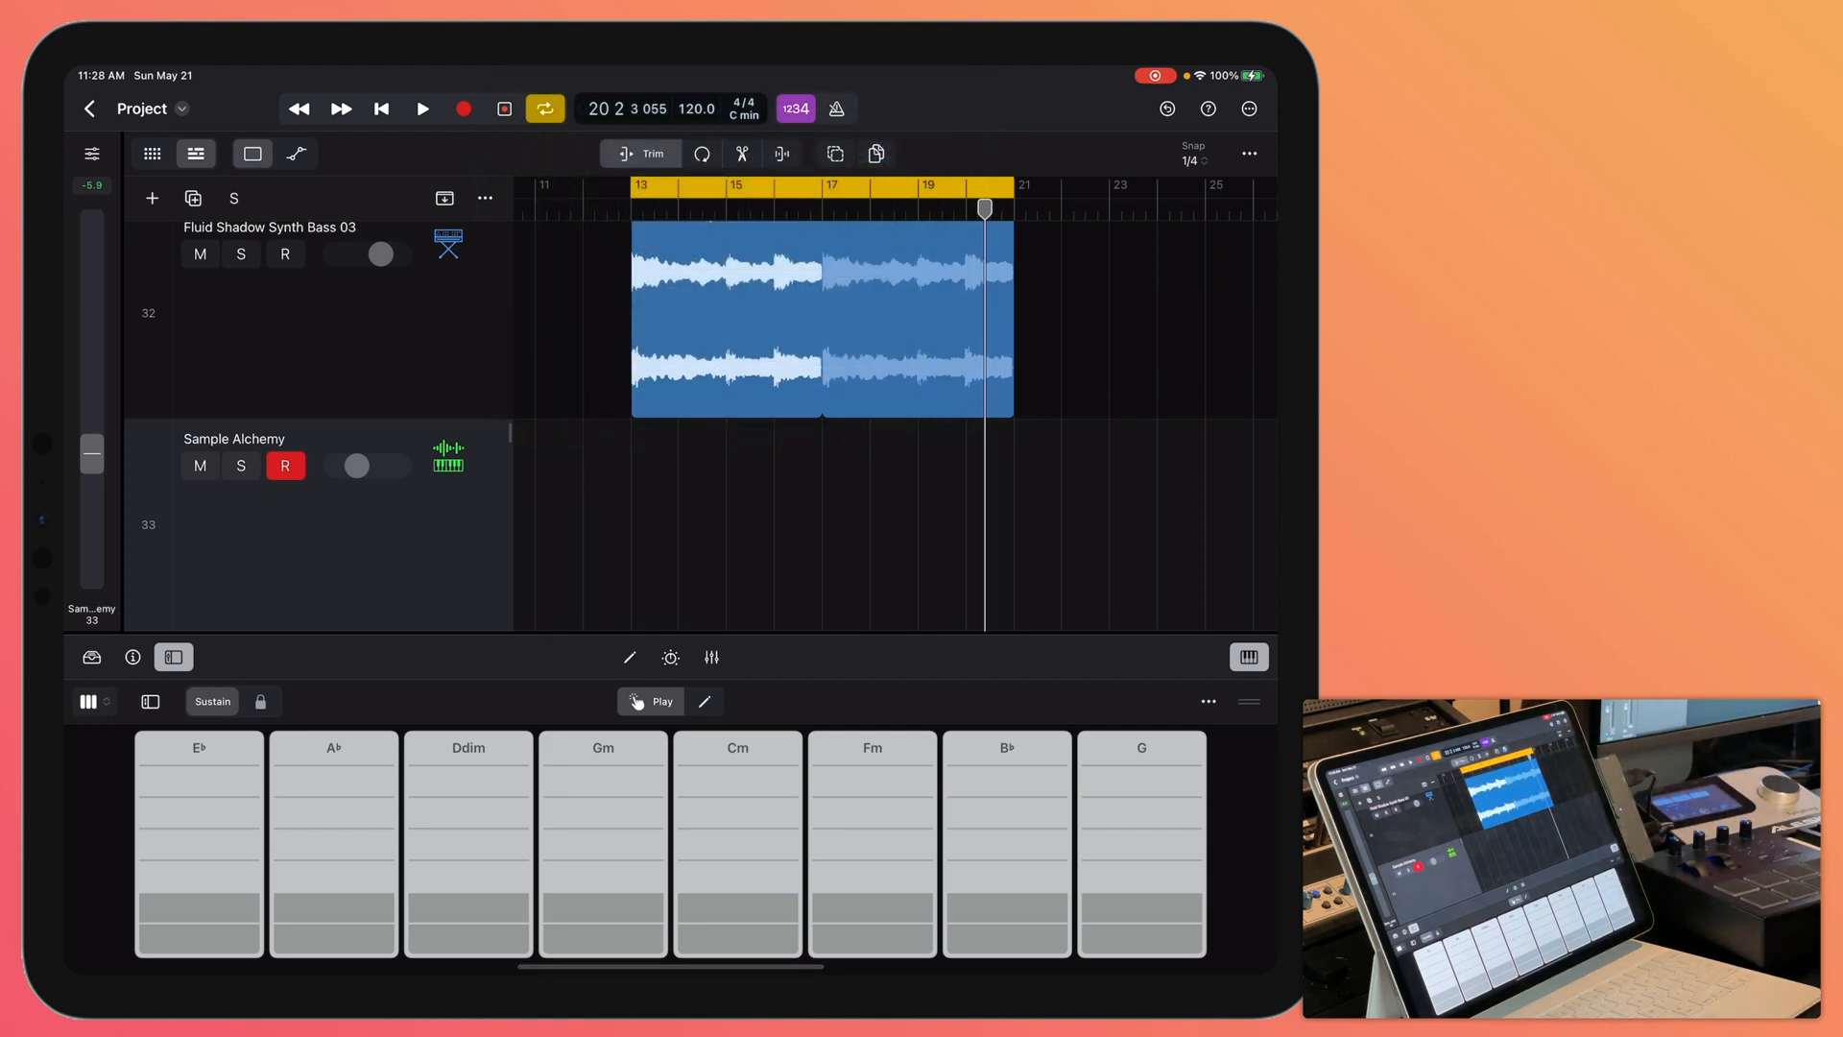
- Audition the Cm strip and other chords in the new key
{"action": "left_click", "coordinate": [737, 768]}
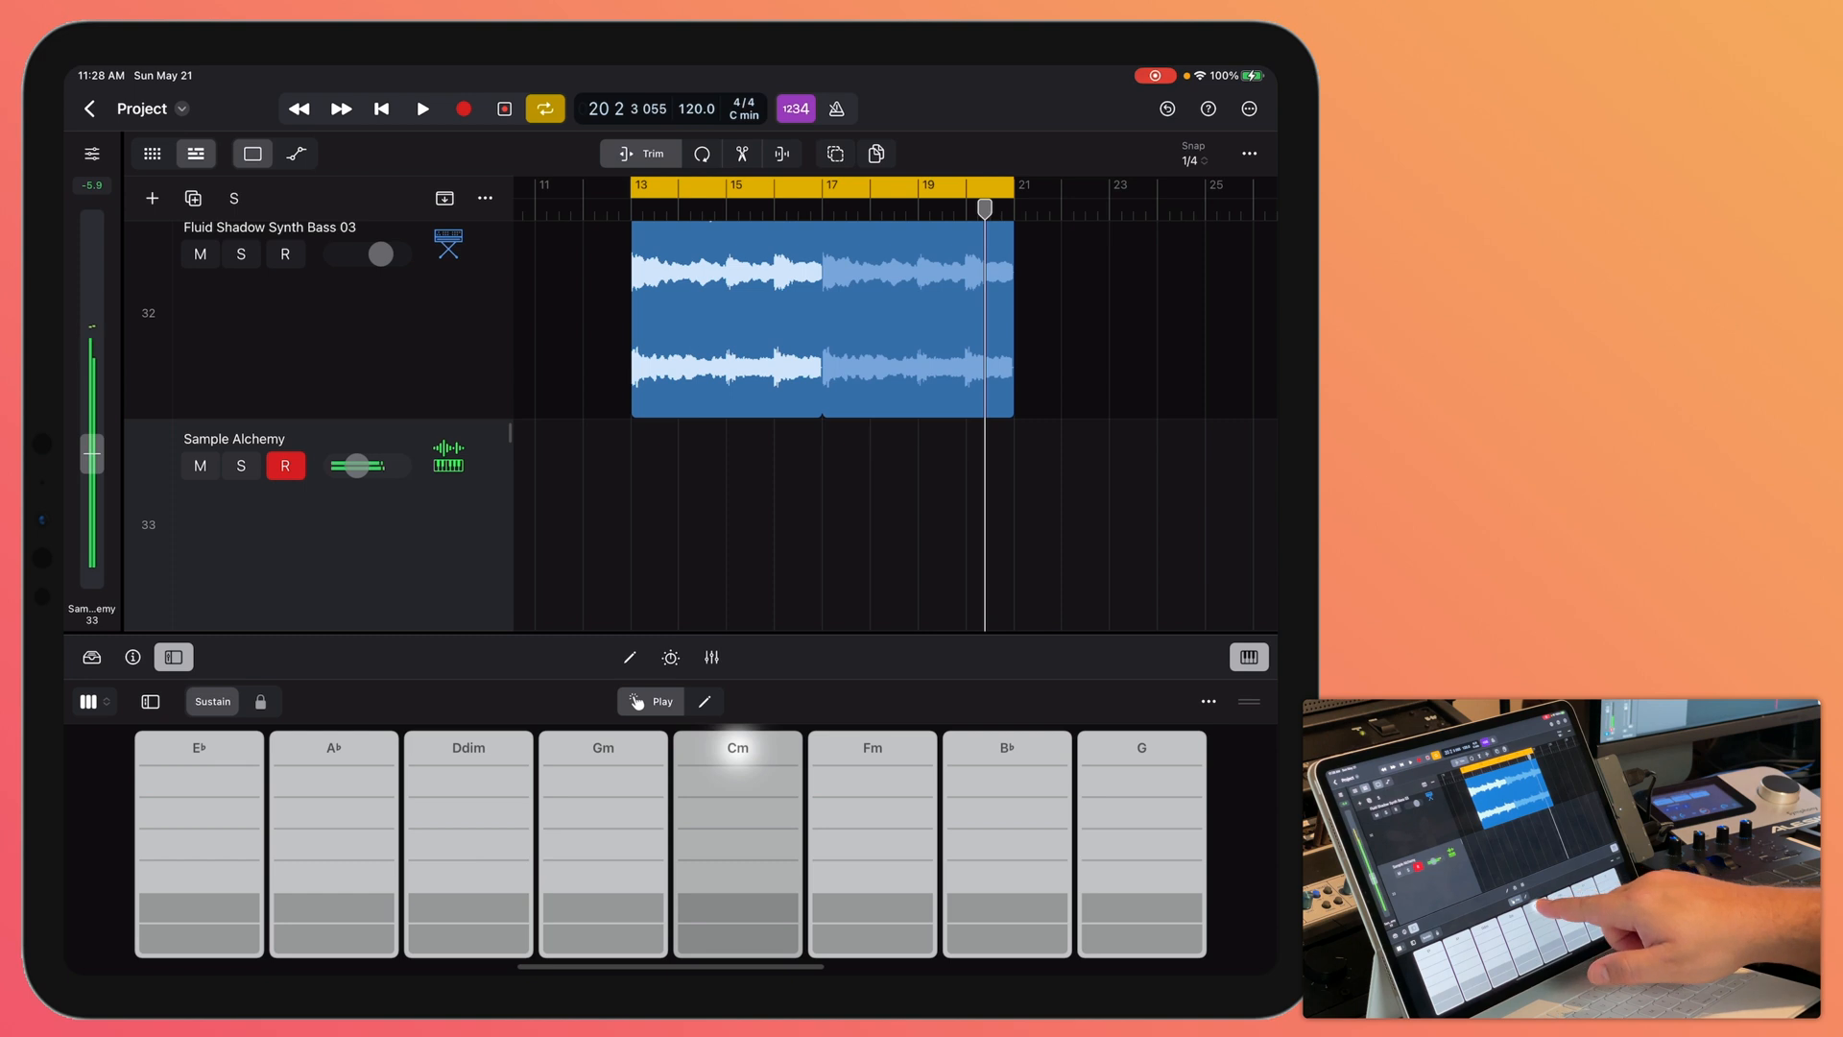
{"action": "left_click", "coordinate": [737, 862]}
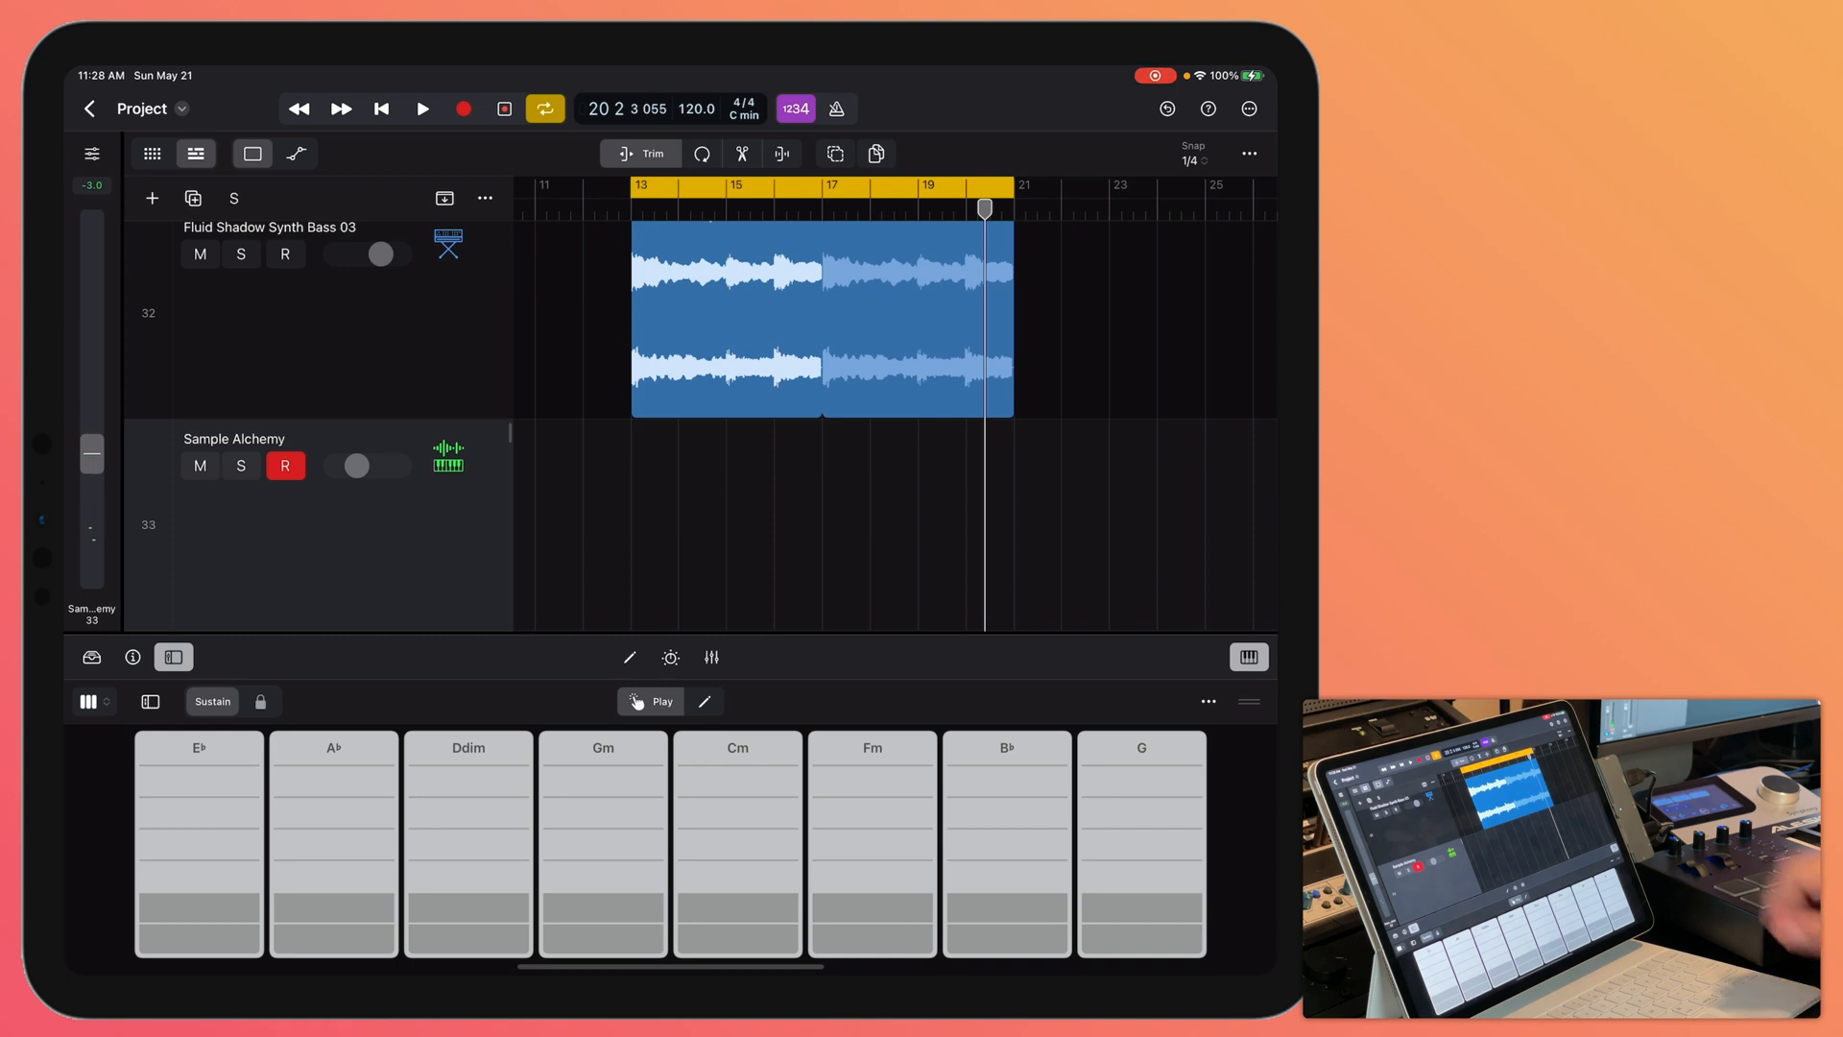
- Return the playhead to bar 12 and start recording on the Sample Alchemy track
{"action": "left_click", "coordinate": [543, 107]}
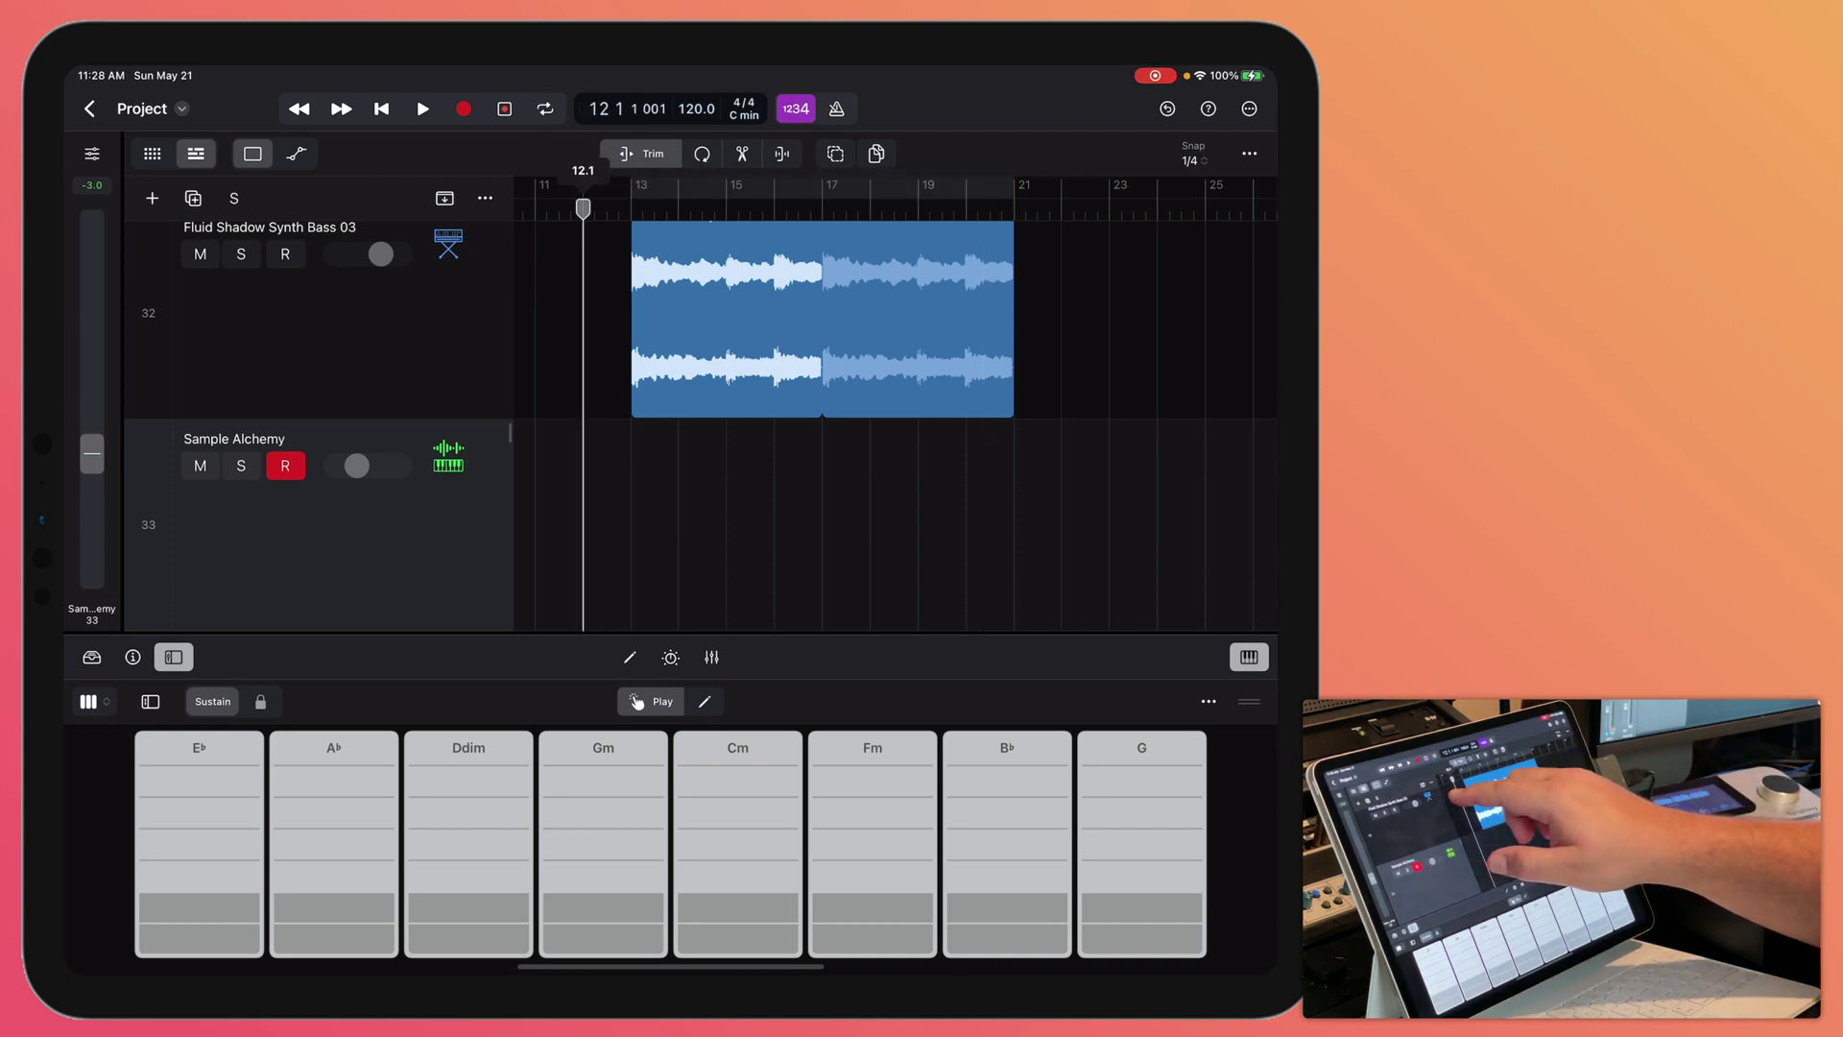
{"action": "left_click", "coordinate": [422, 107]}
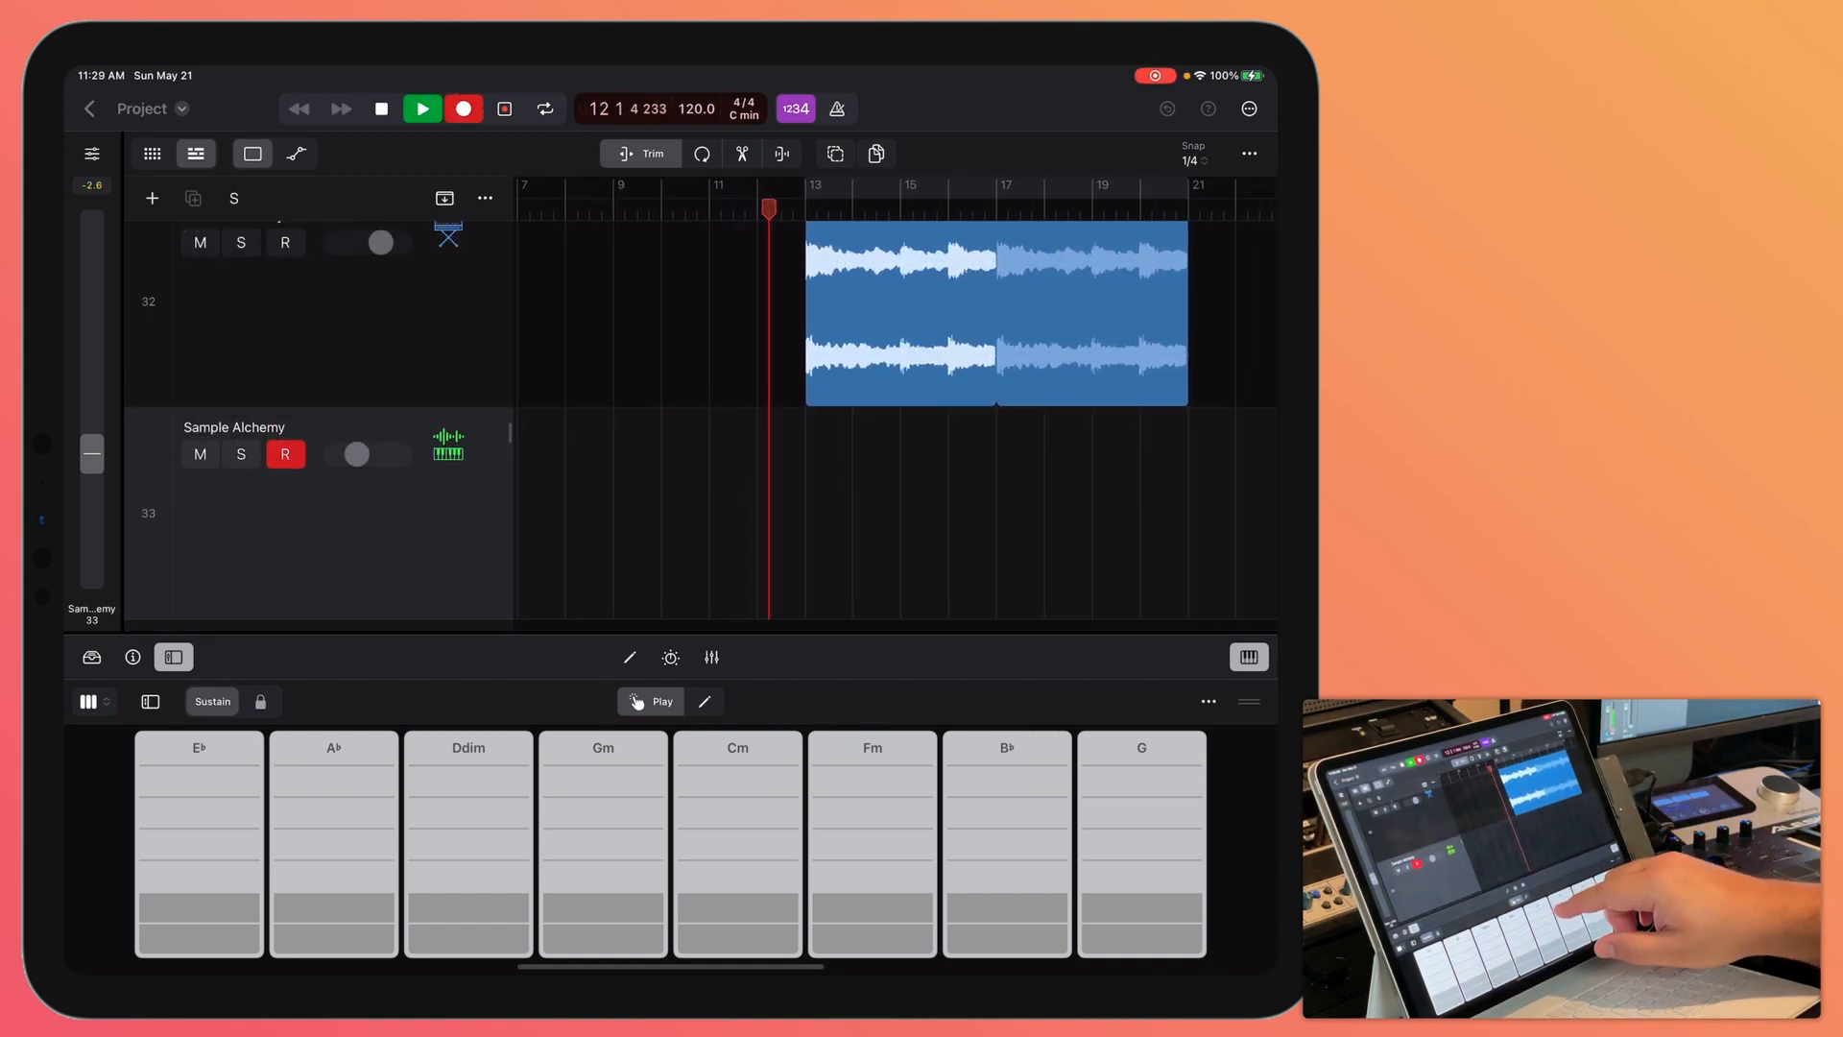
- Play a Cm–Fm chord progression on the strips into the recording
{"action": "left_click", "coordinate": [738, 803]}
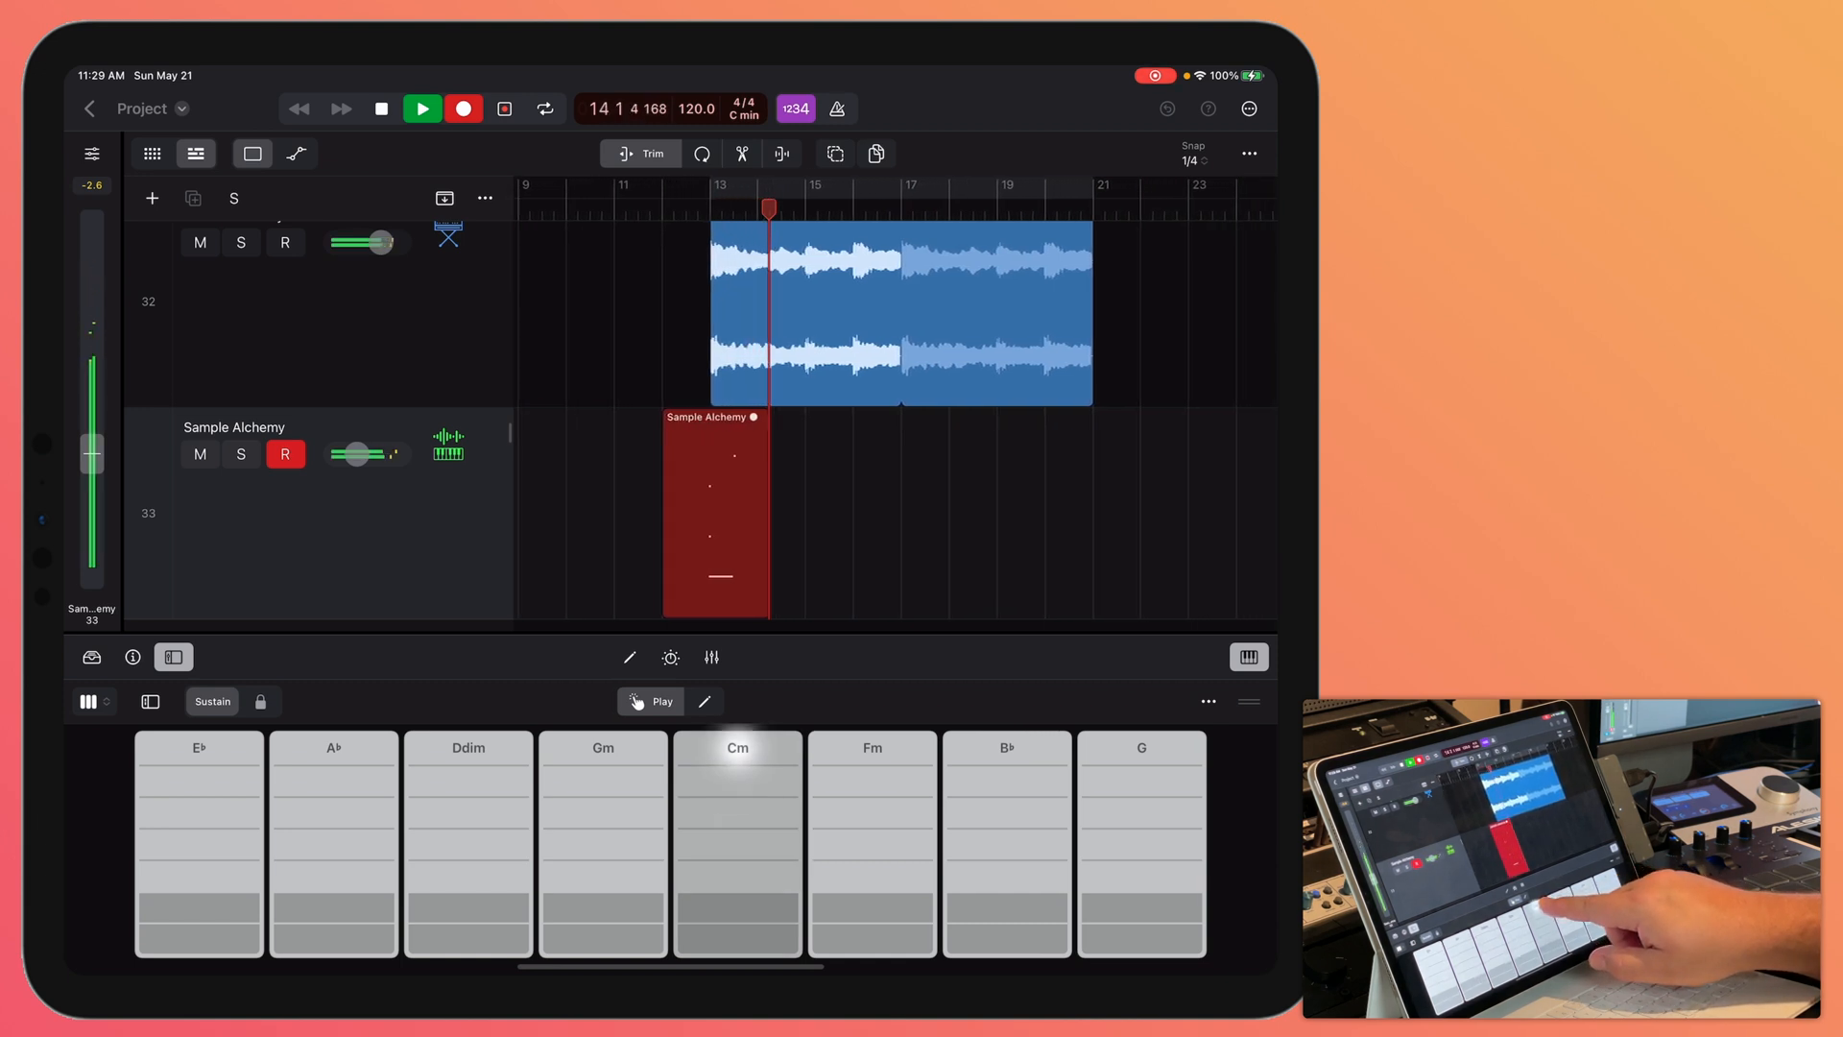
{"action": "left_click", "coordinate": [1006, 765]}
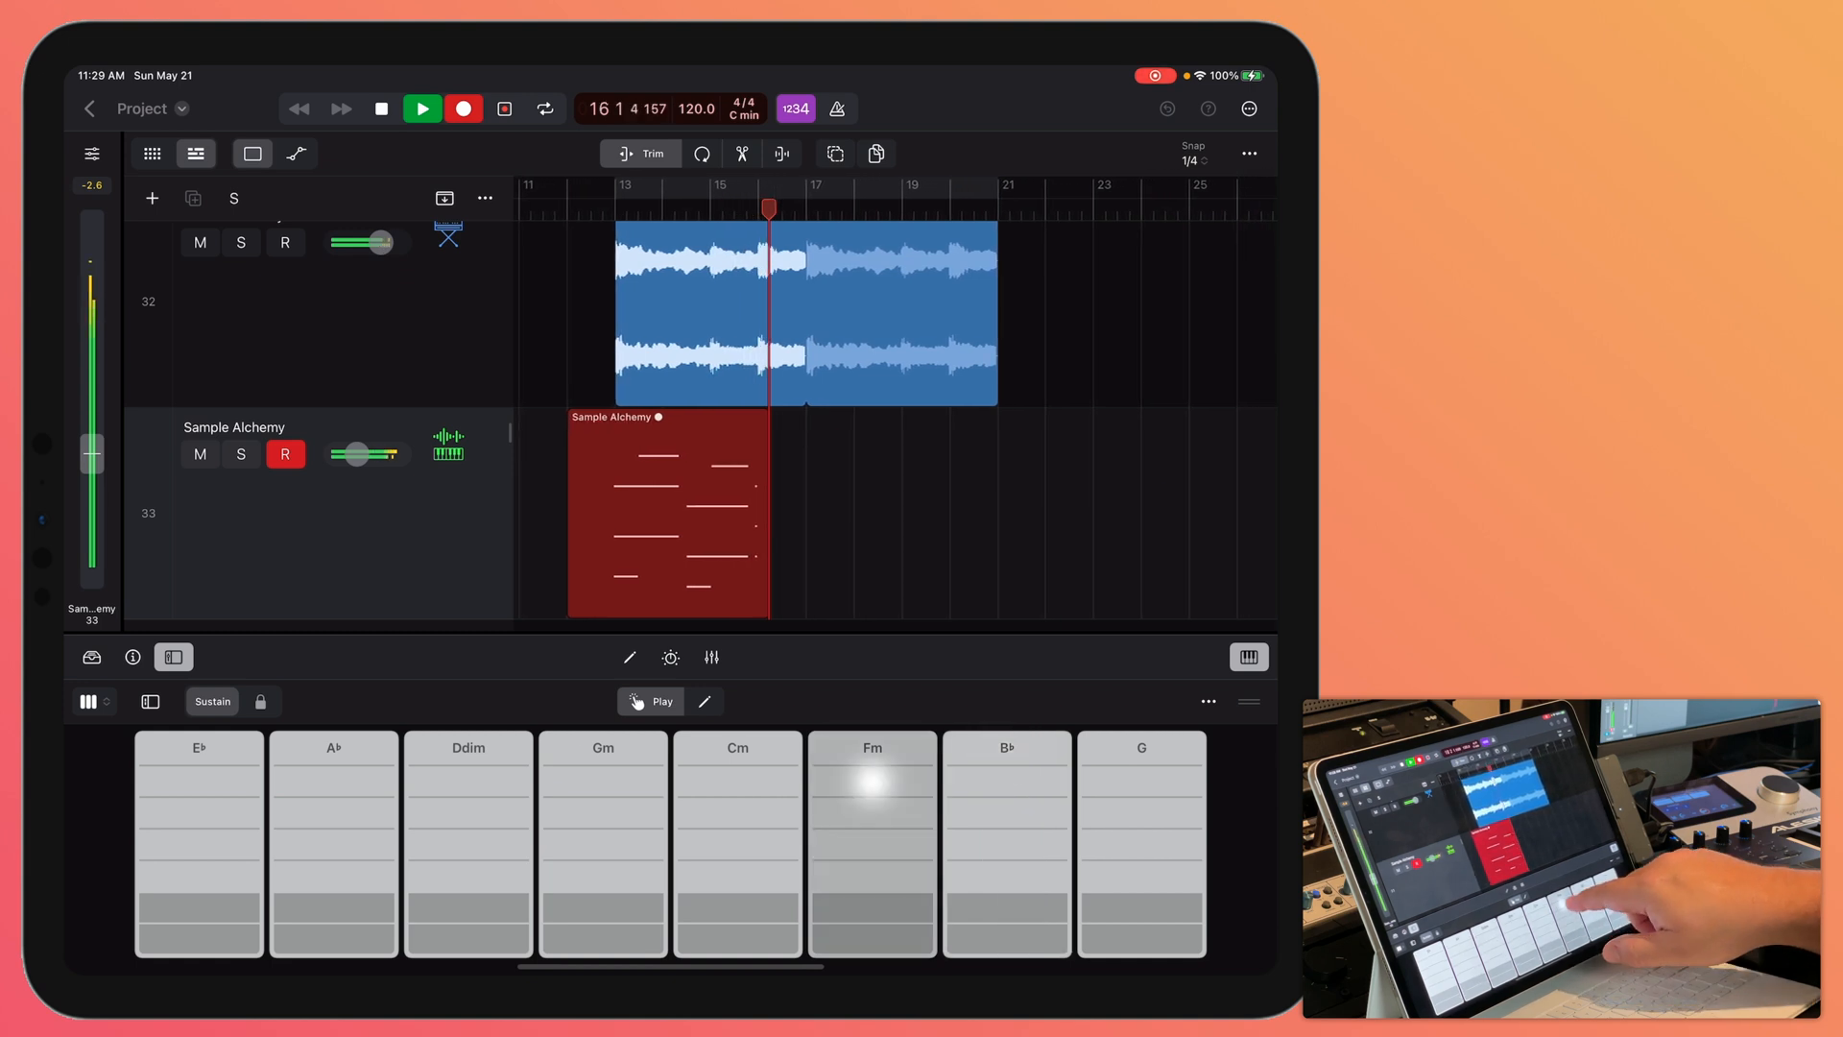
{"action": "left_click", "coordinate": [737, 802]}
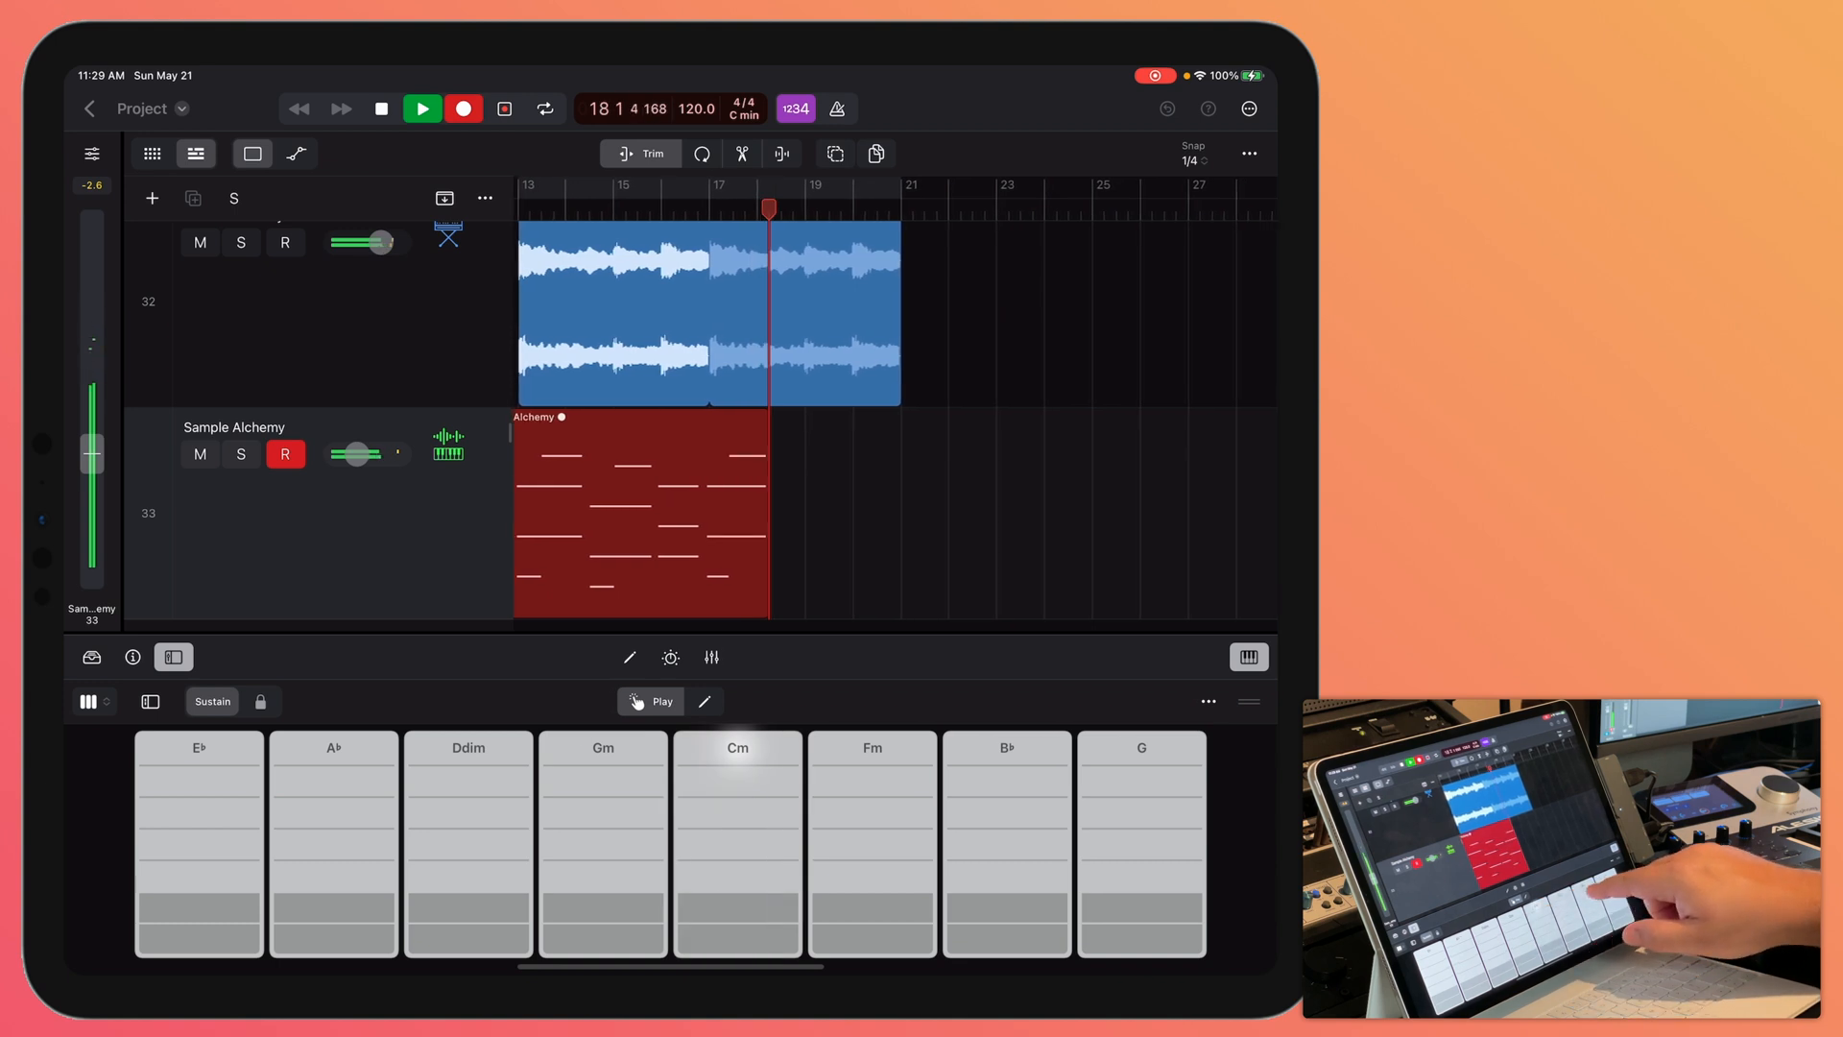
{"action": "left_click", "coordinate": [1006, 764]}
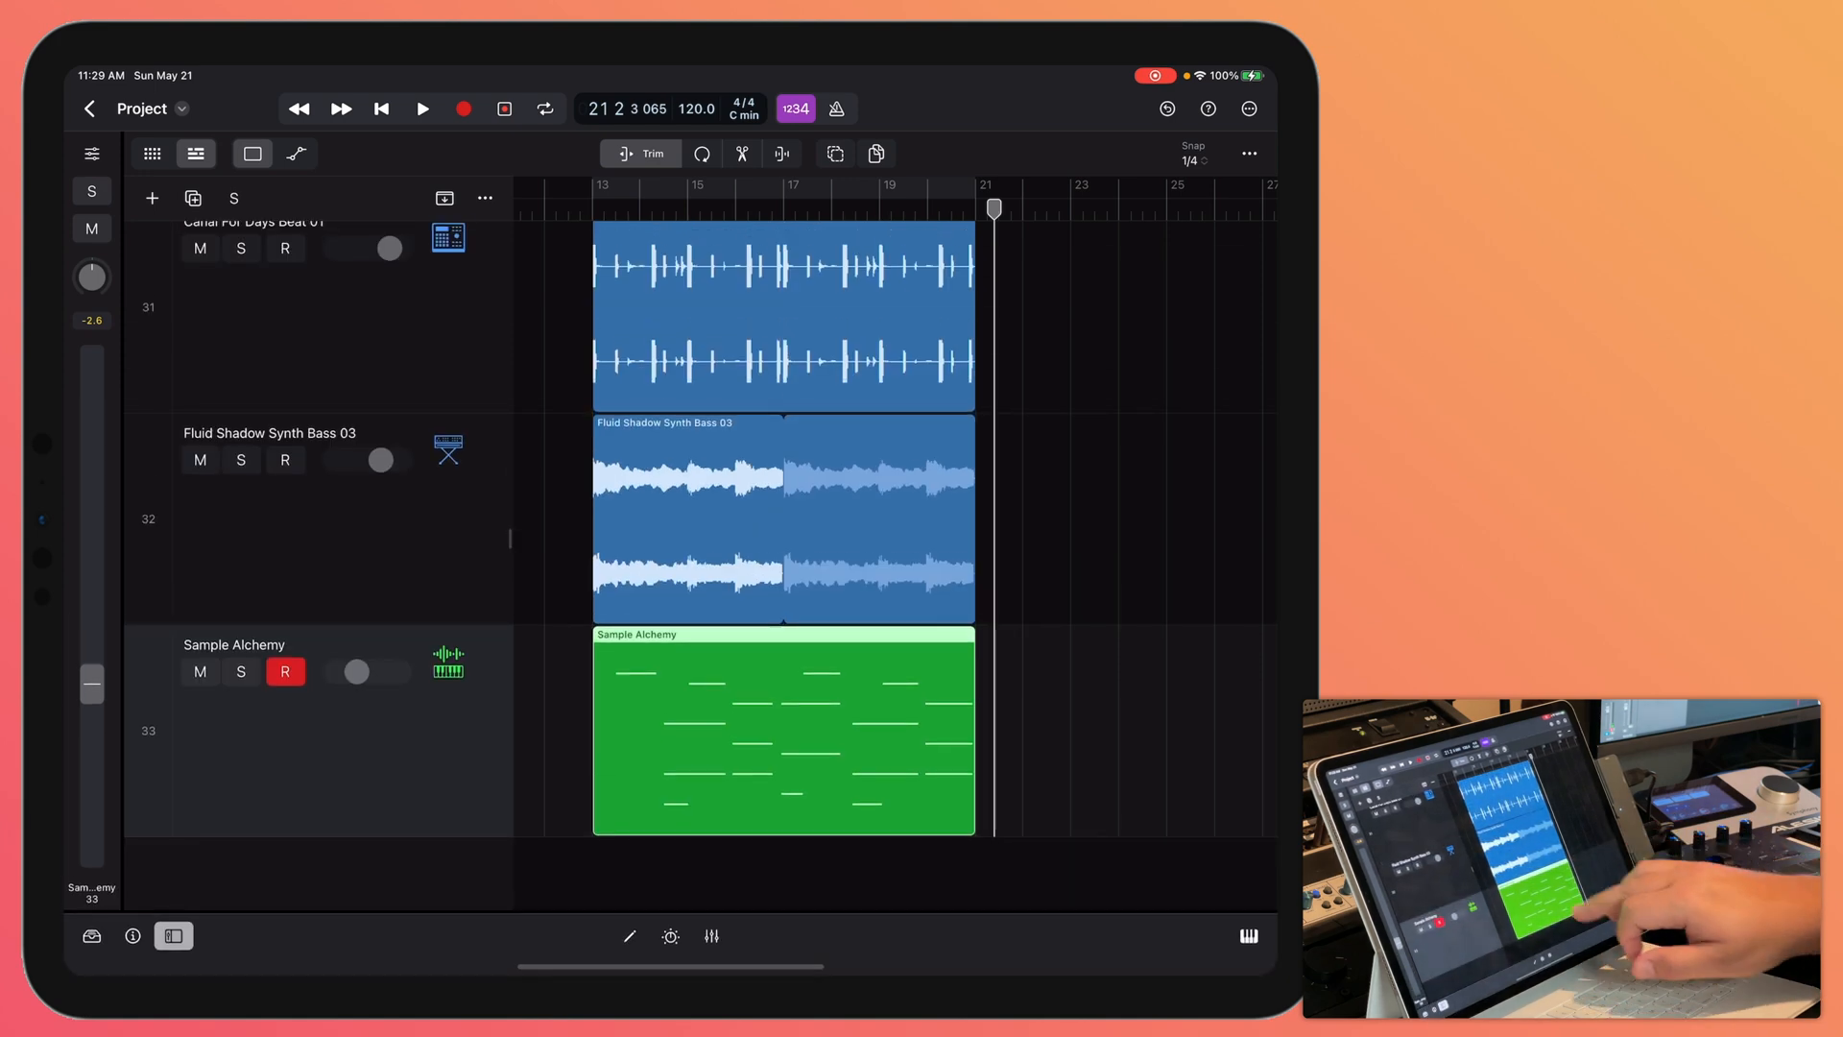
- Select the recorded Sample Alchemy chord region for 1/2-note quantizing
{"action": "left_click", "coordinate": [784, 733]}
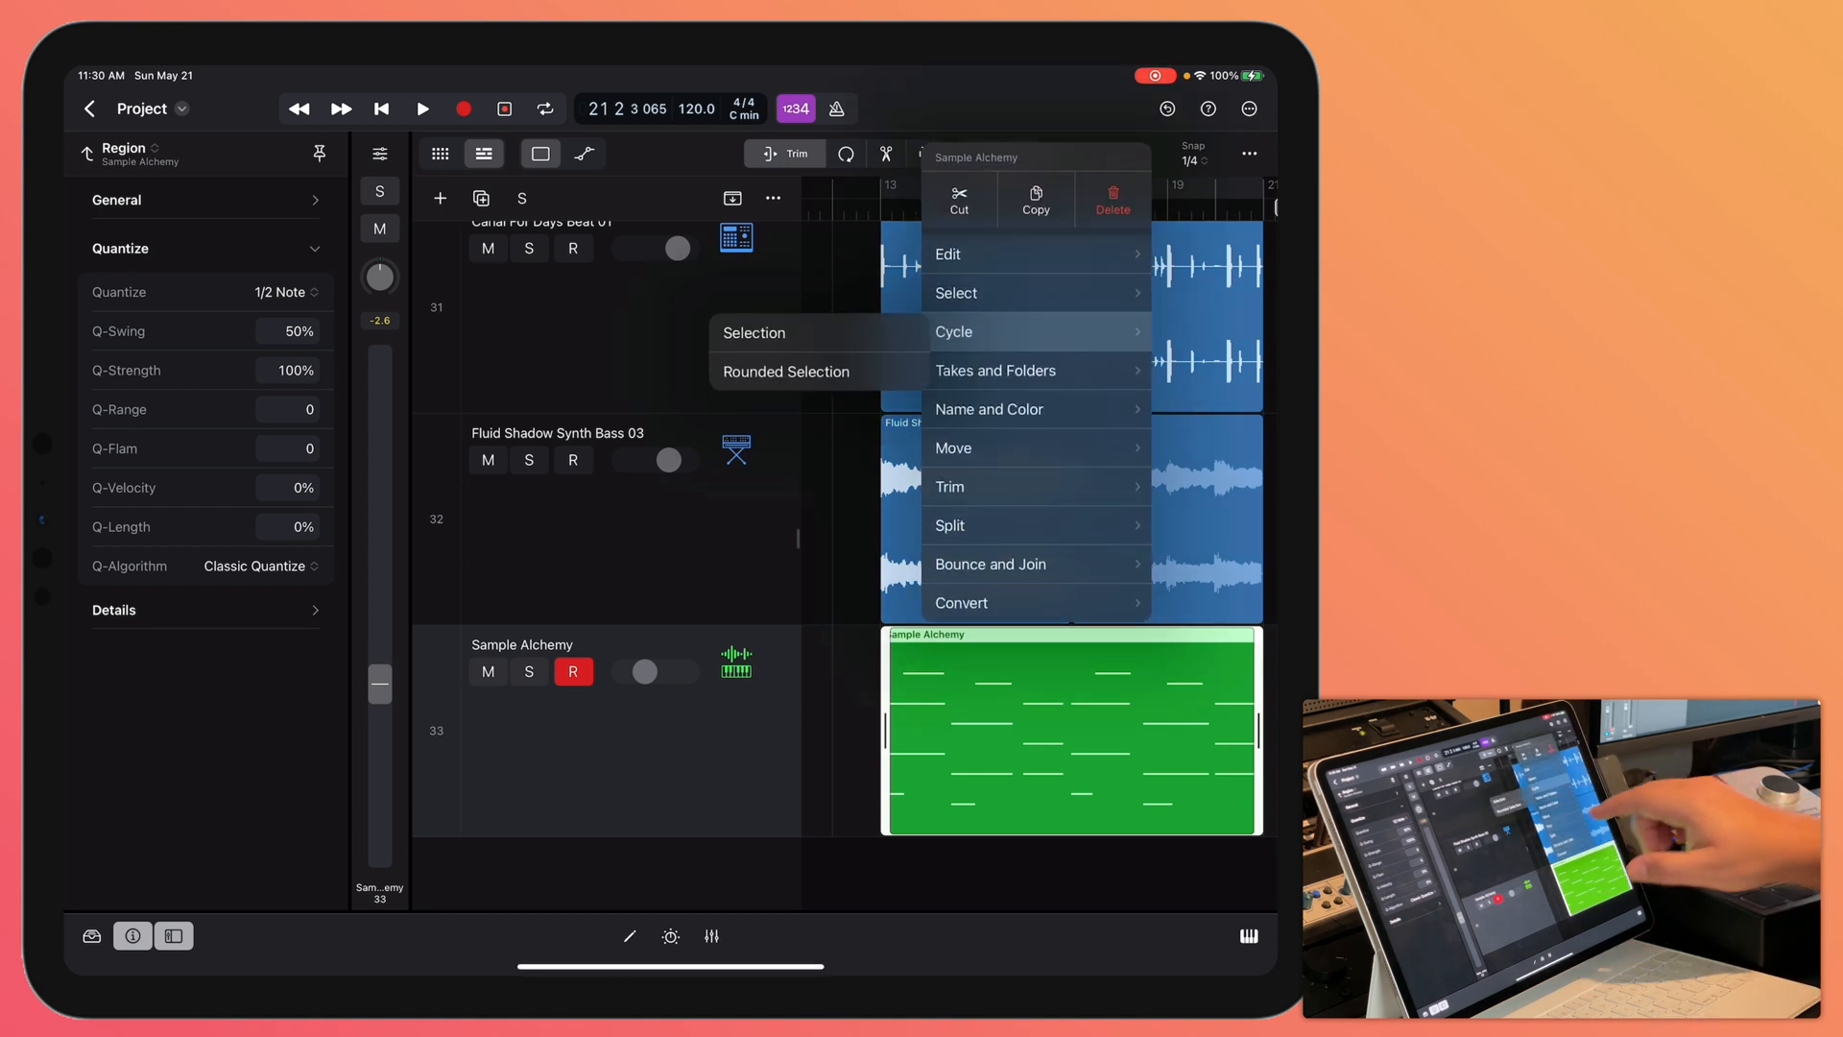
- Cycle bars 13–21 from the region selection and play the loop with the other tracks
{"action": "left_click", "coordinate": [953, 331]}
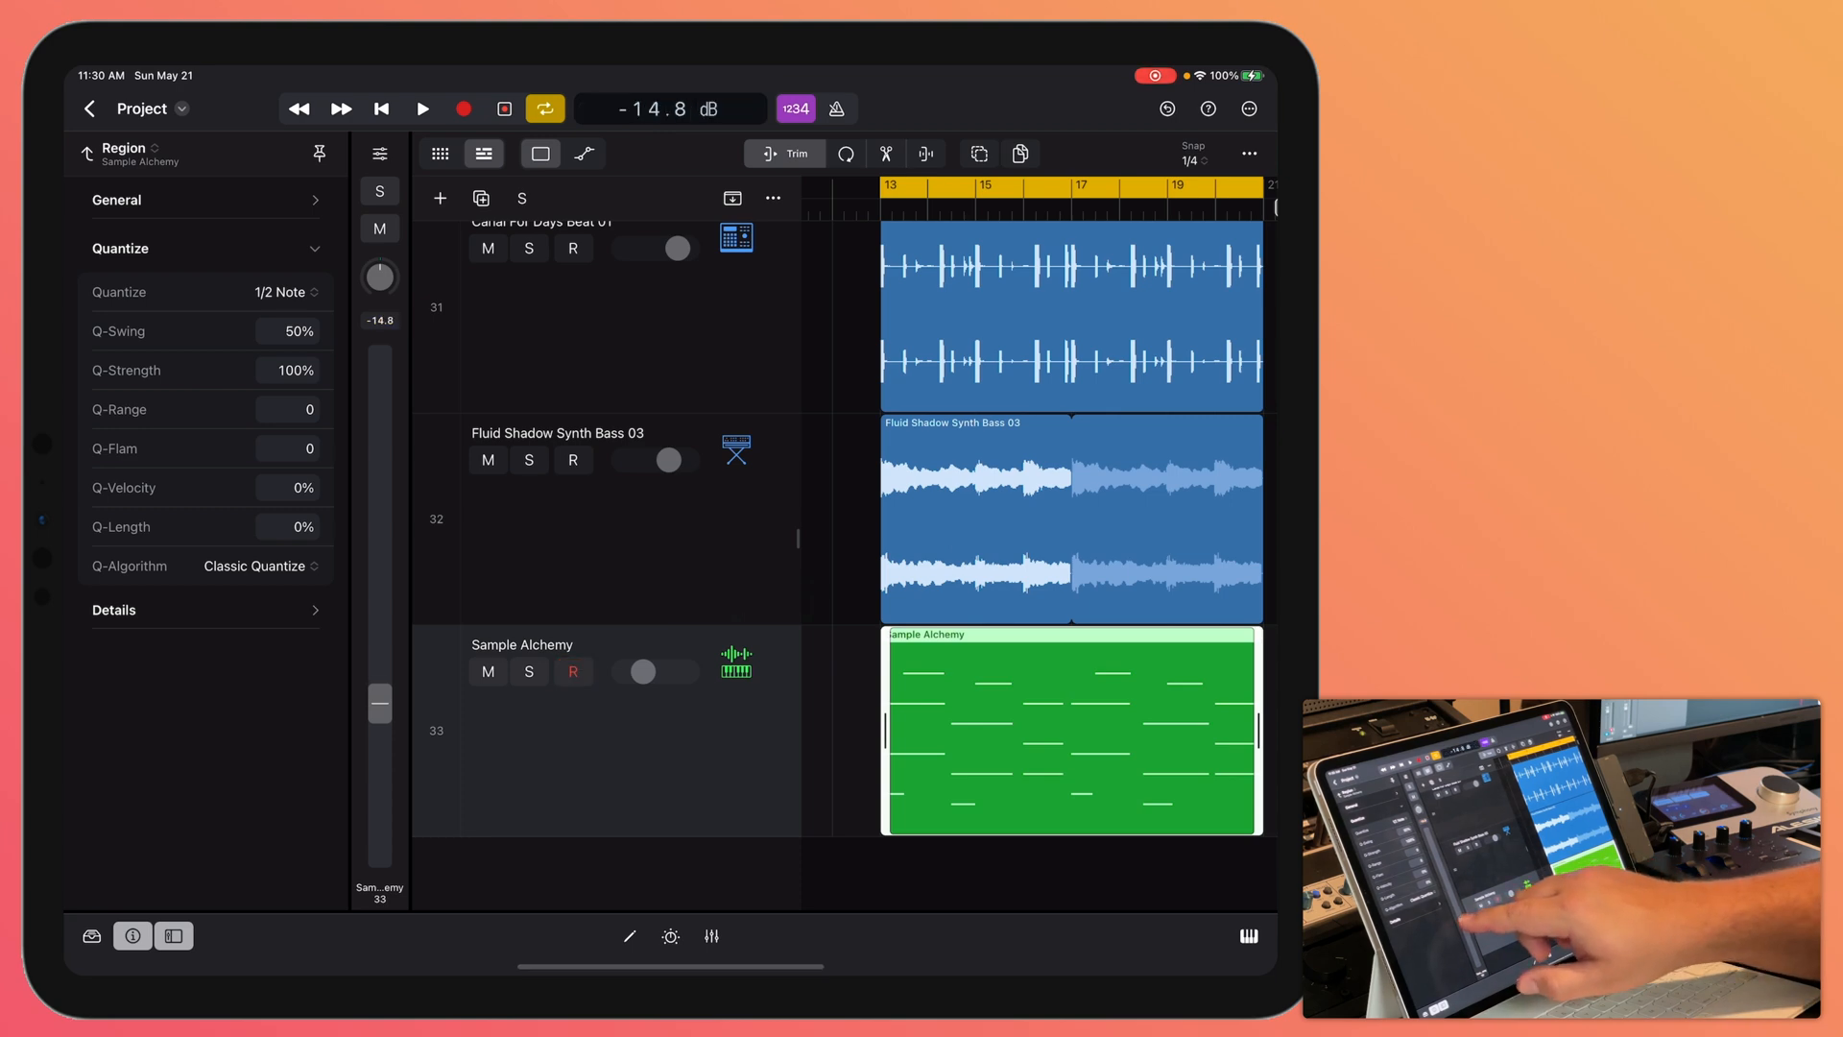
{"action": "left_click", "coordinate": [422, 107]}
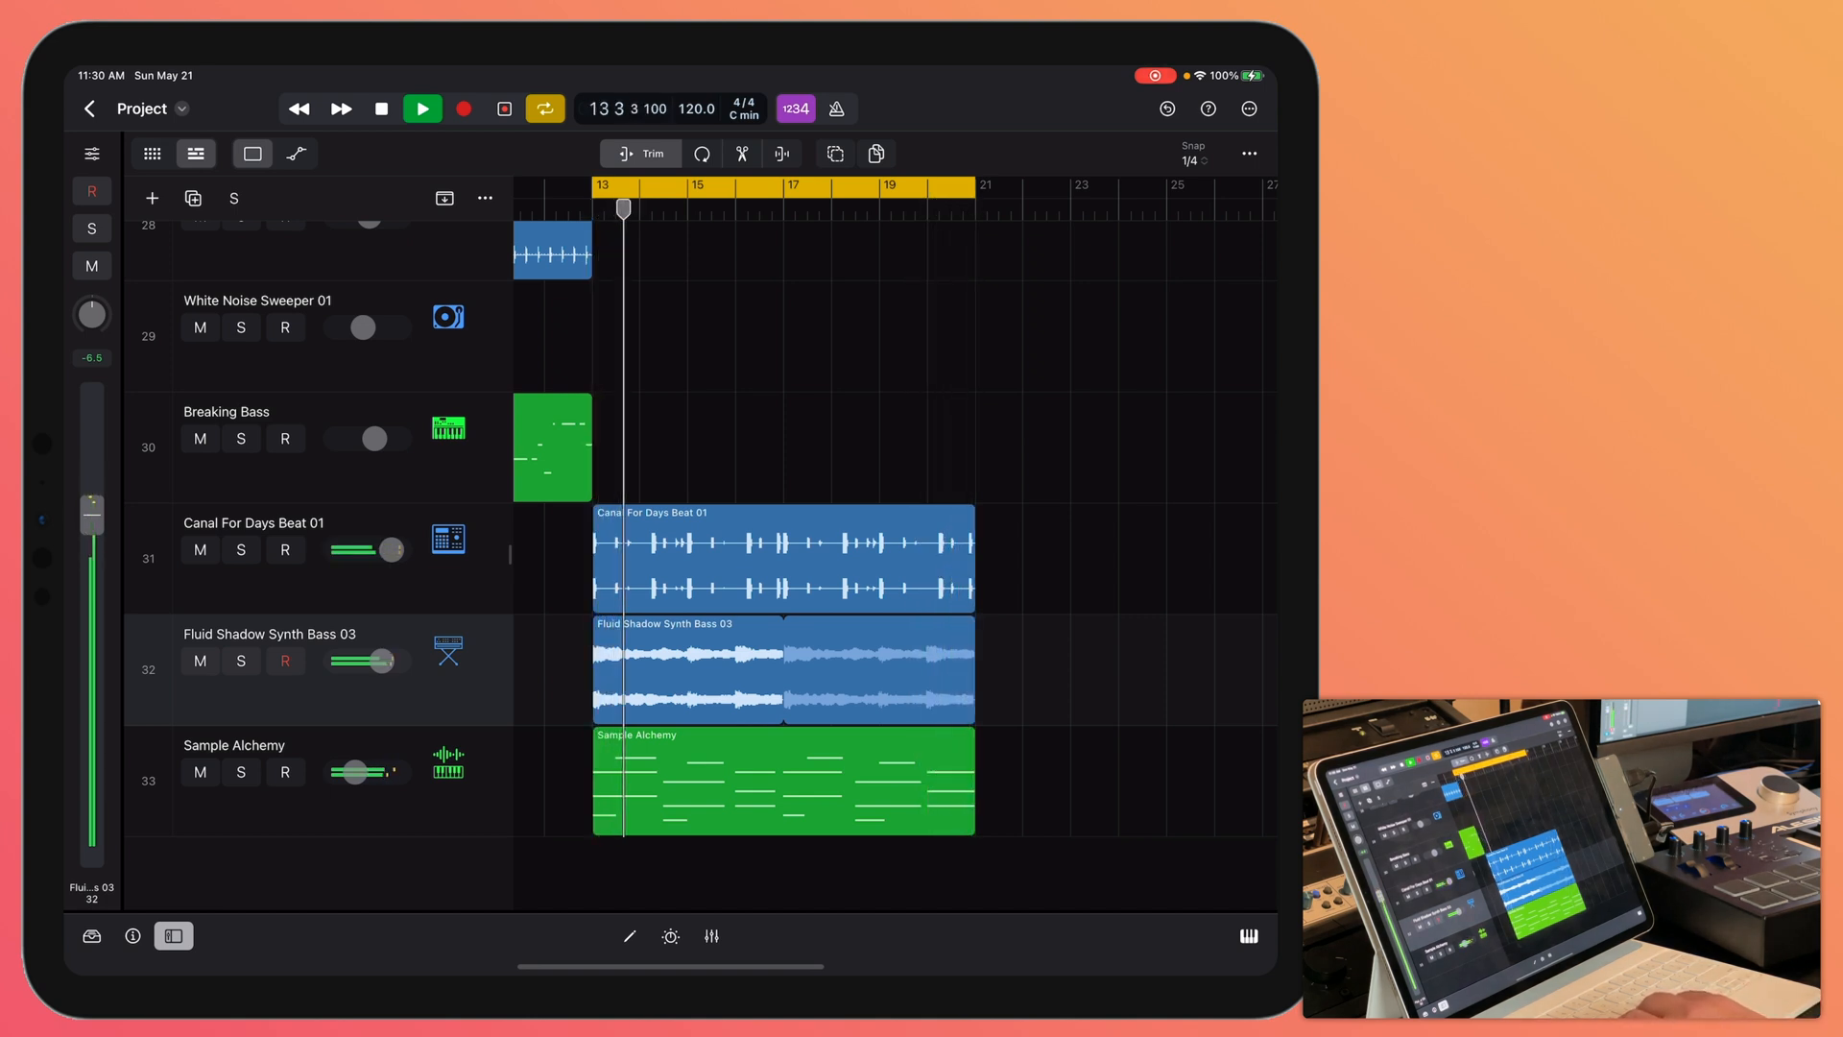
{"action": "left_click", "coordinate": [423, 108]}
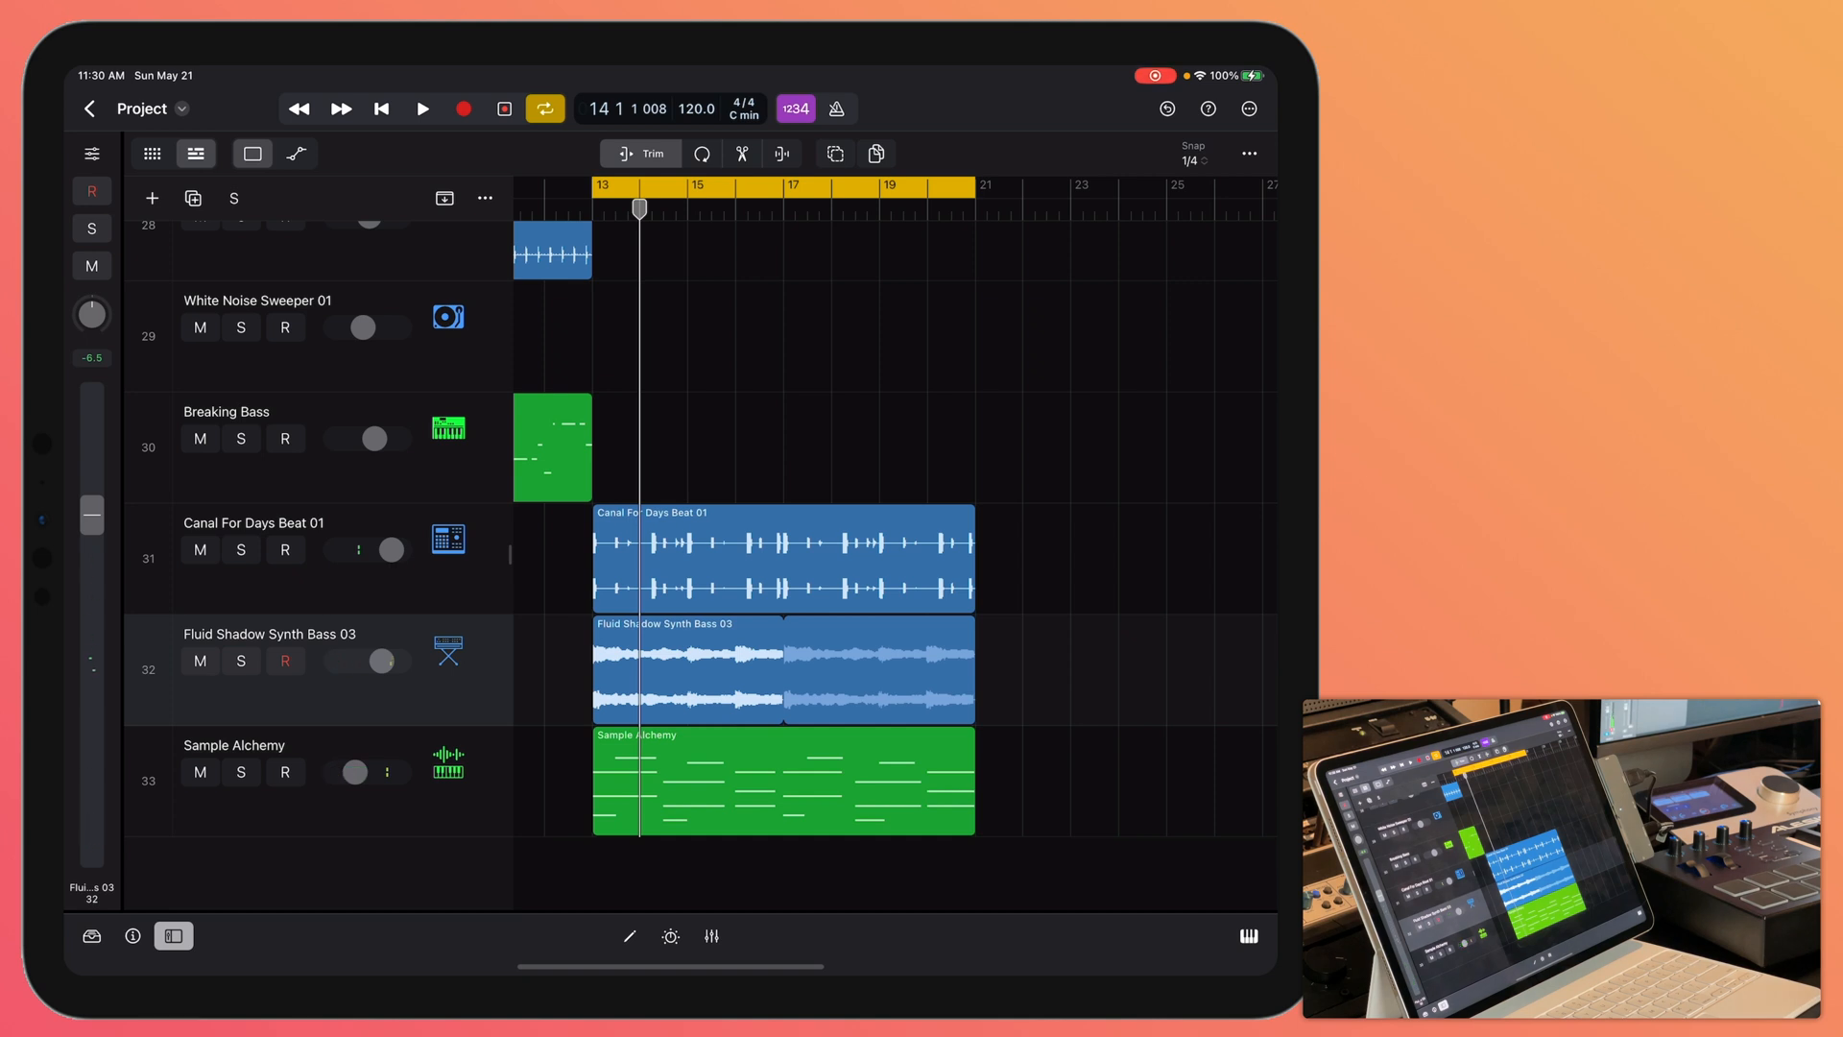